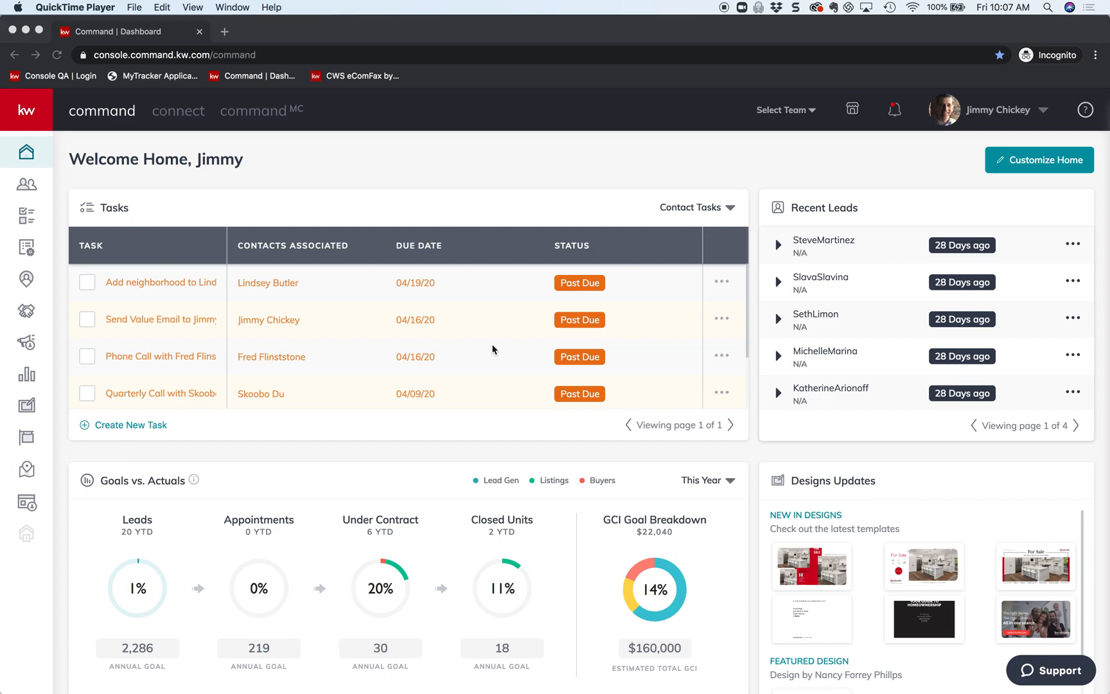
pyautogui.moveTo(8, 260)
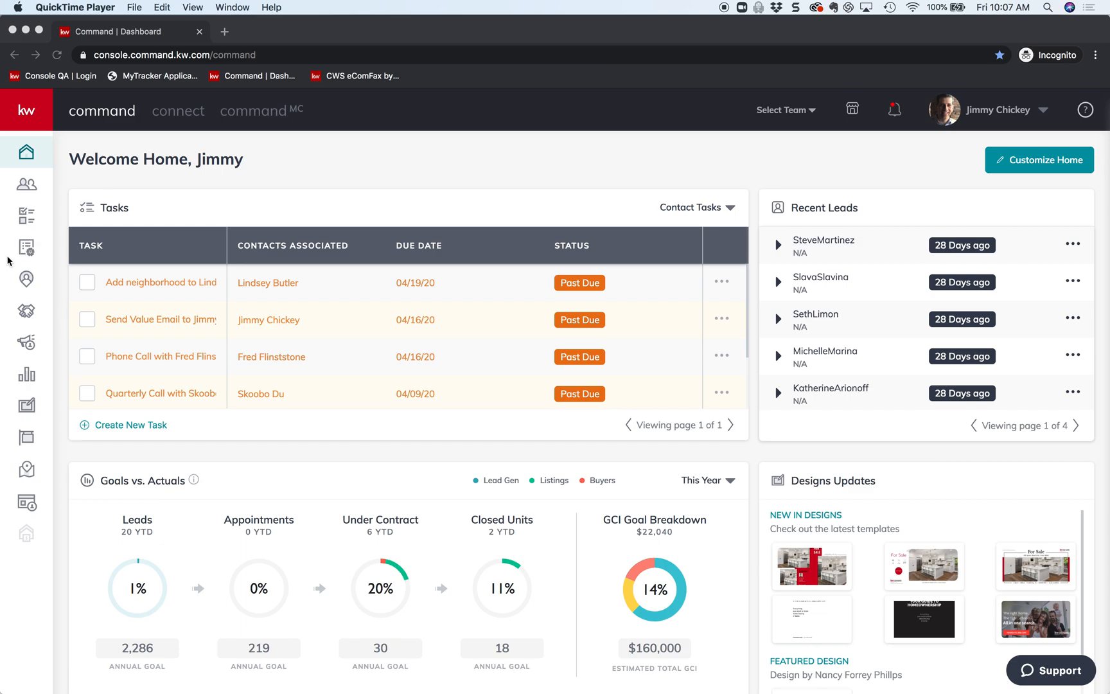
pyautogui.moveTo(46, 239)
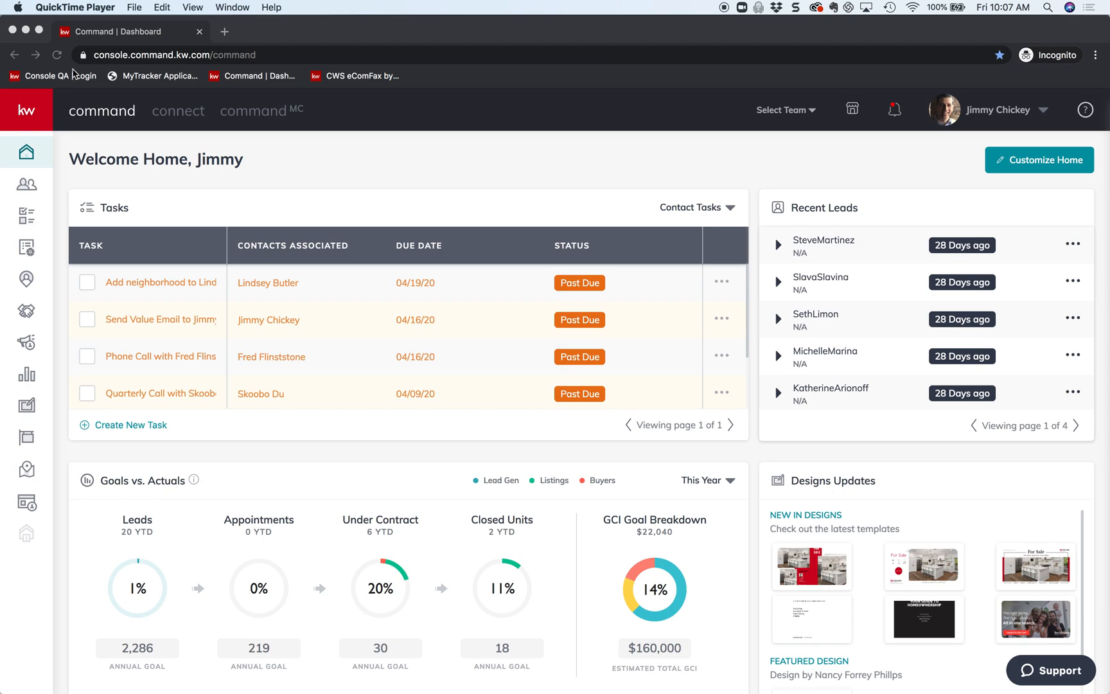
pyautogui.moveTo(28, 297)
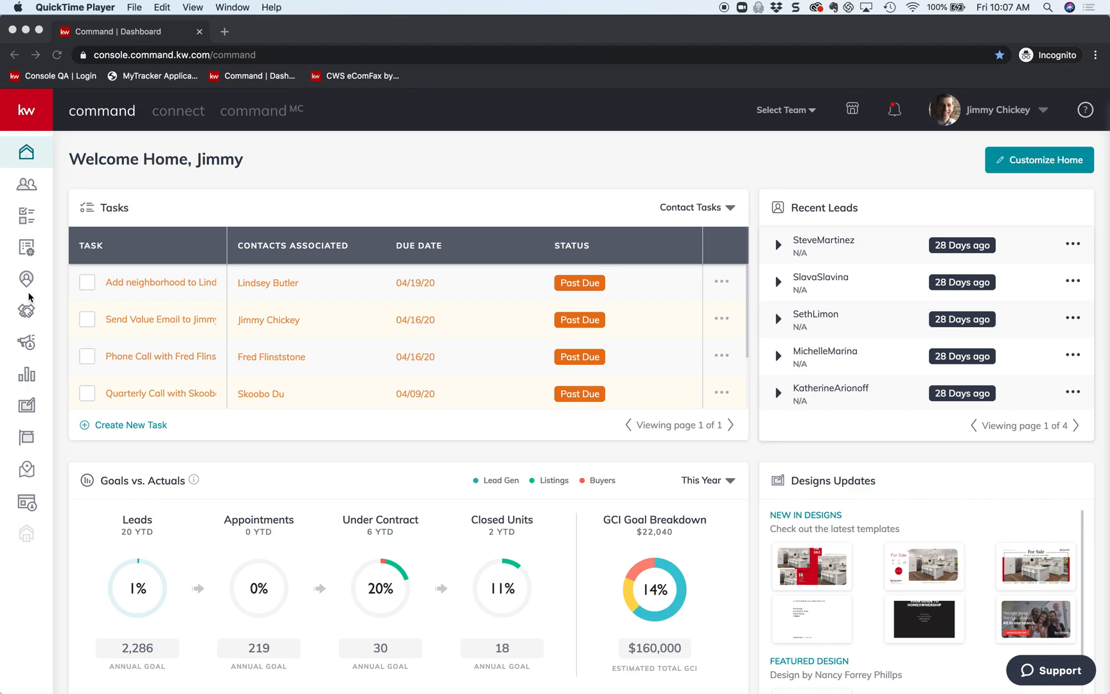
pyautogui.moveTo(456, 329)
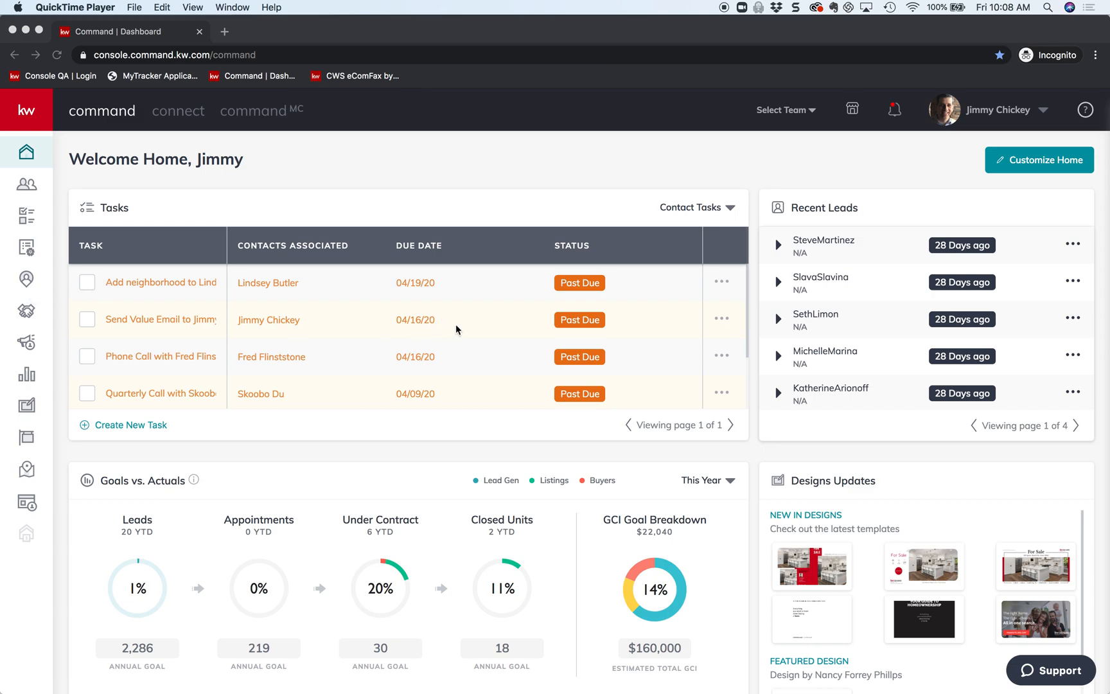
pyautogui.moveTo(226, 22)
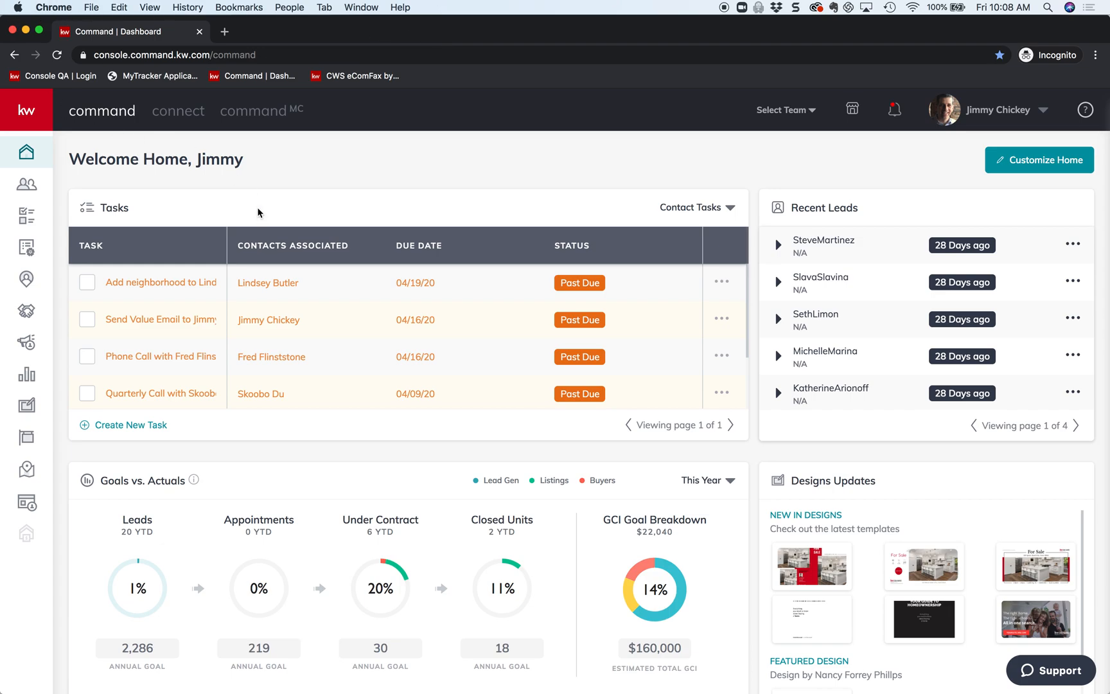
pyautogui.moveTo(26, 311)
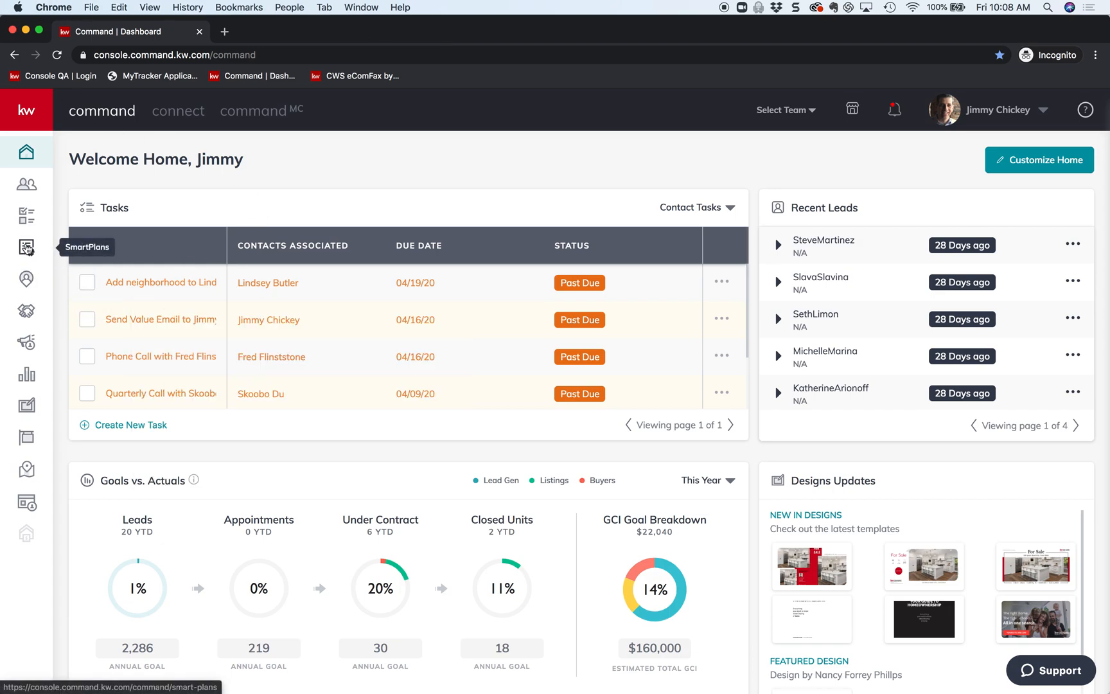
# - Go to the SmartPlans section and start a new SmartPlan
pyautogui.click(25, 247)
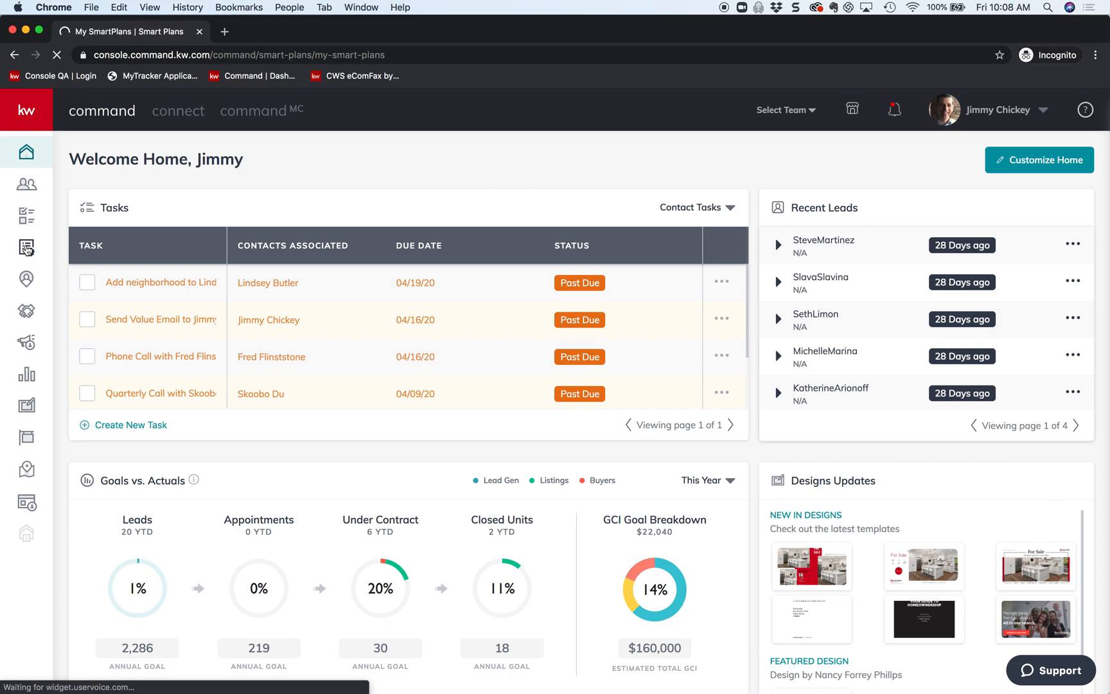
pyautogui.click(25, 247)
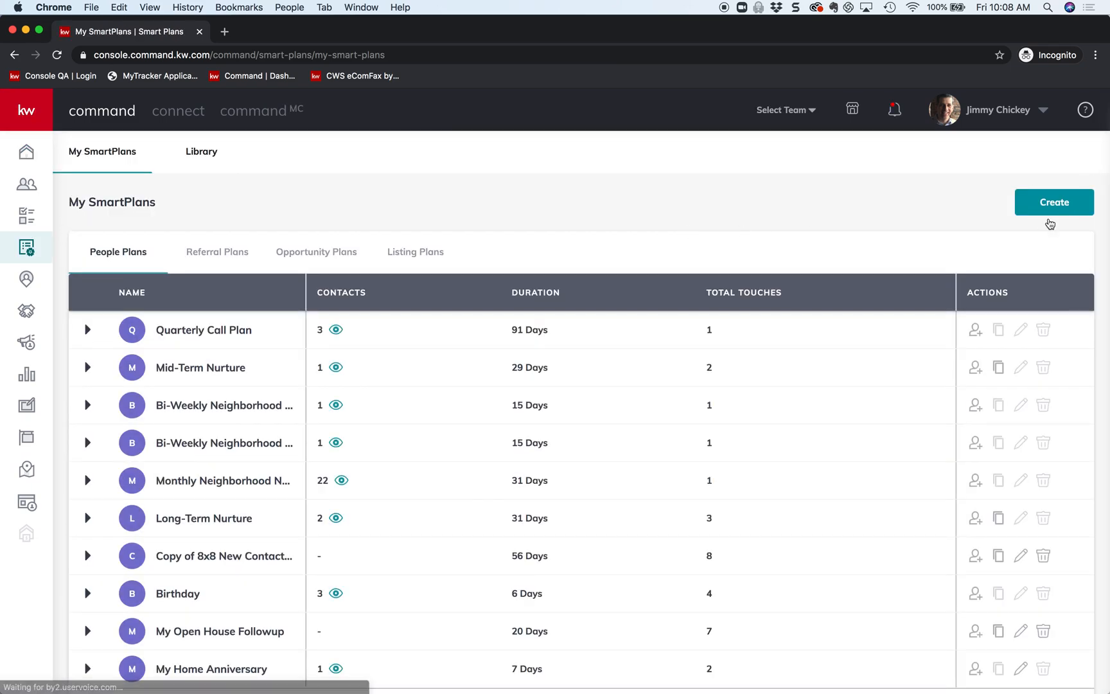
pyautogui.moveTo(1081, 158)
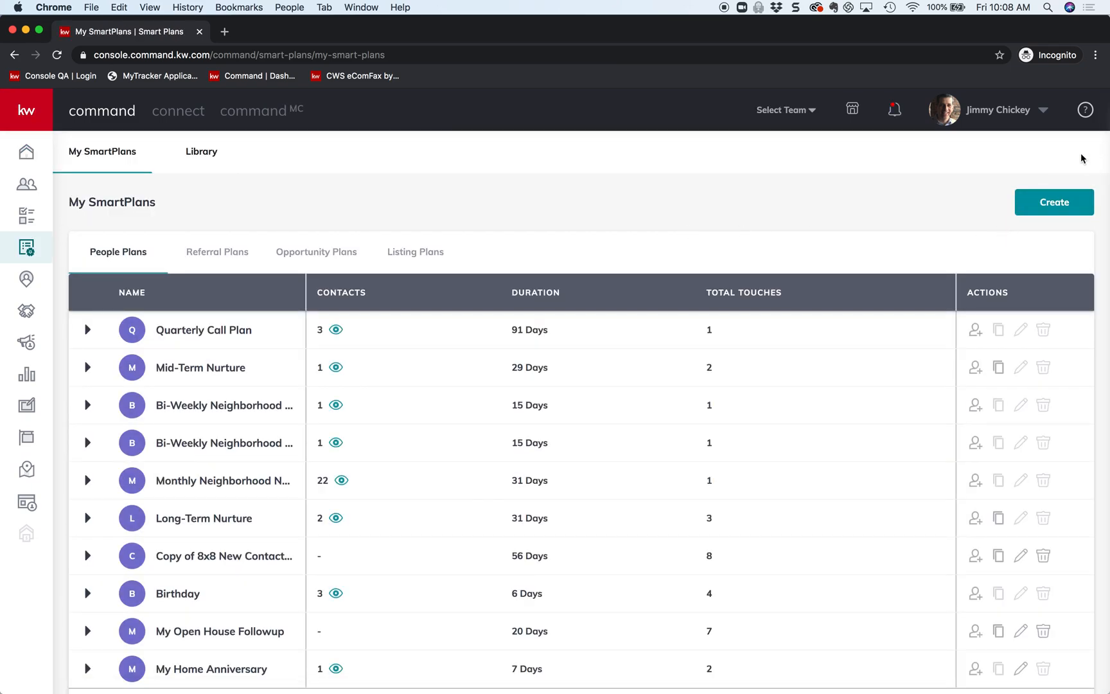
pyautogui.moveTo(1054, 190)
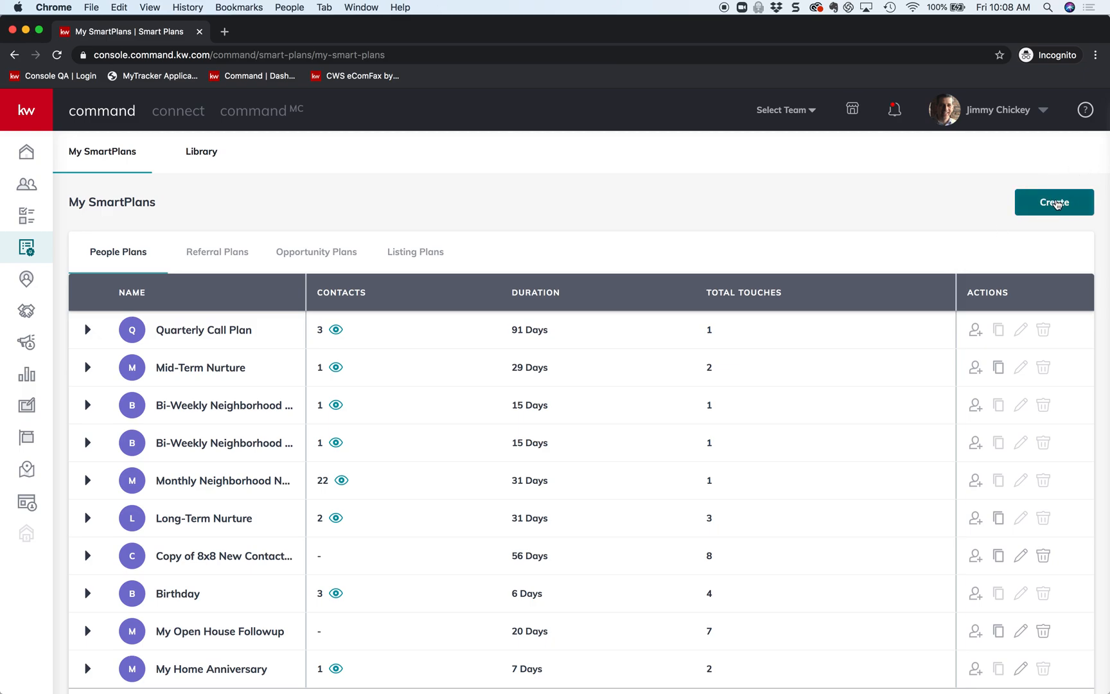
pyautogui.click(1054, 201)
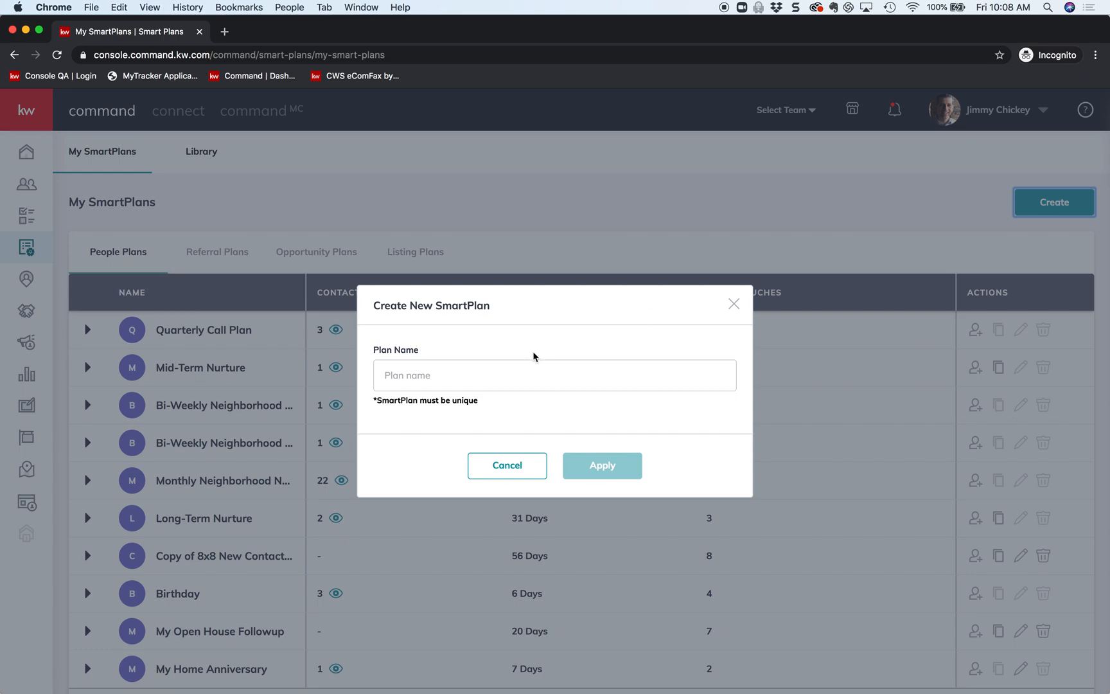
# - Name the plan 'Test 2 Plan' after the duplicate-name error and create it
pyautogui.write('Test Plan')
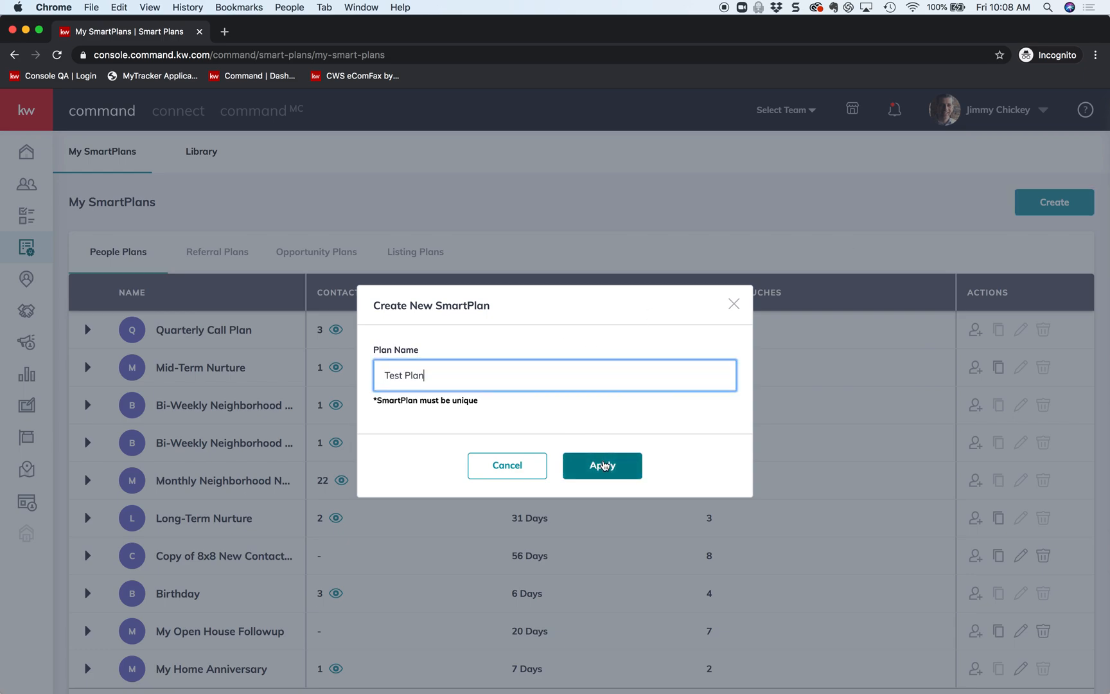
pyautogui.click(602, 465)
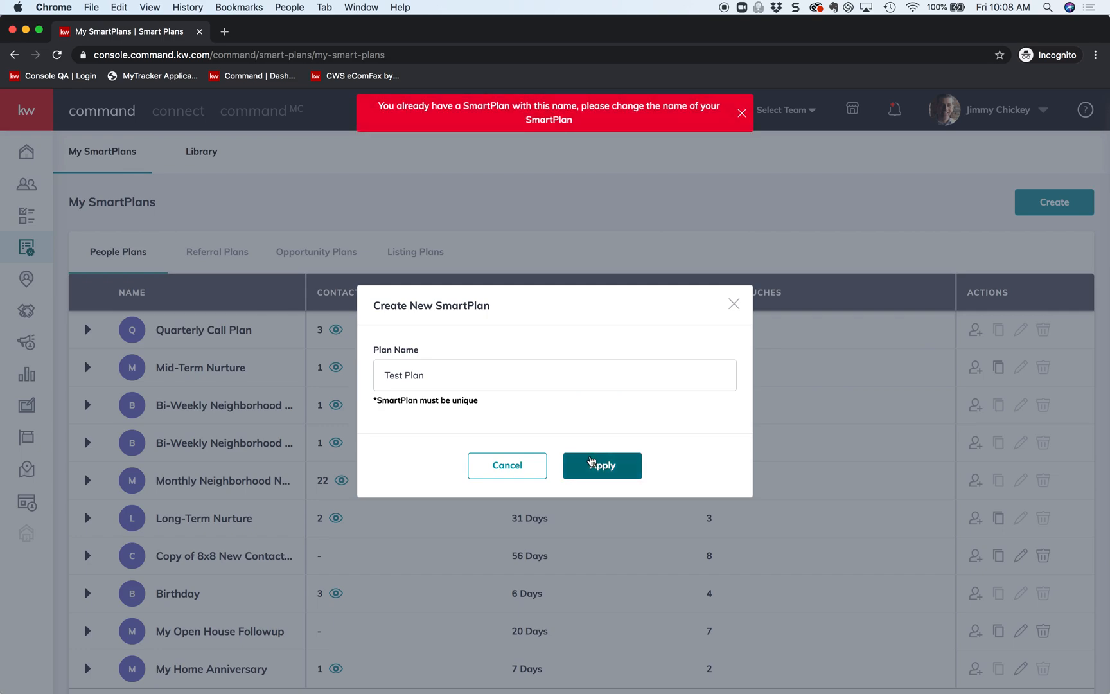
pyautogui.click(554, 375)
pyautogui.write('2 ')
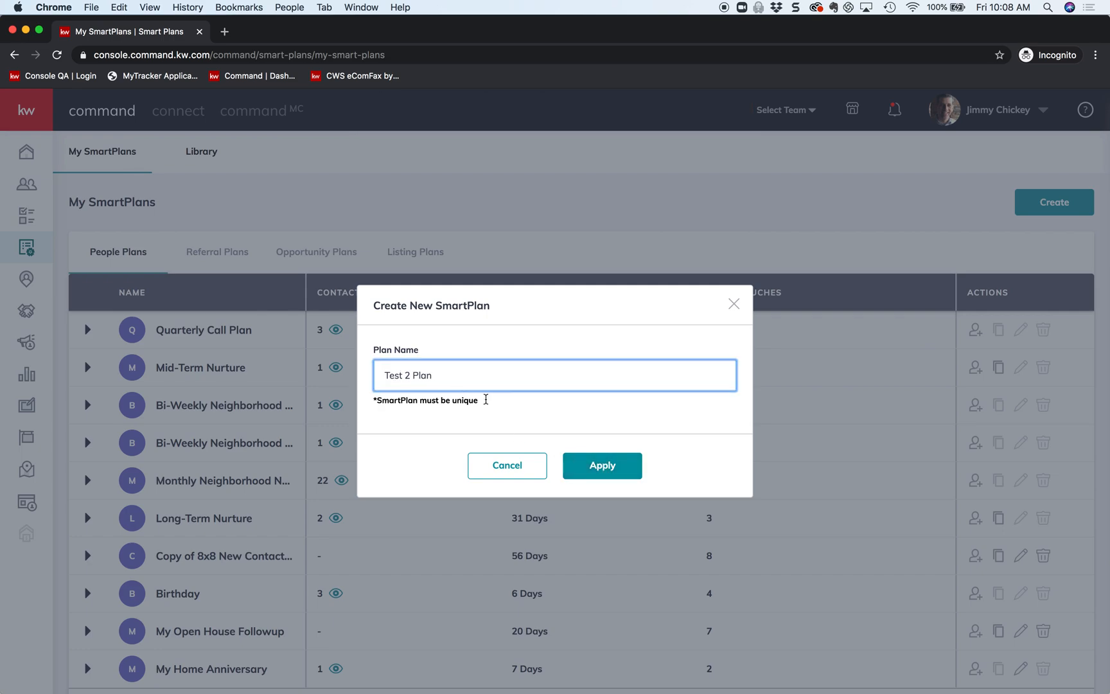
pyautogui.click(602, 467)
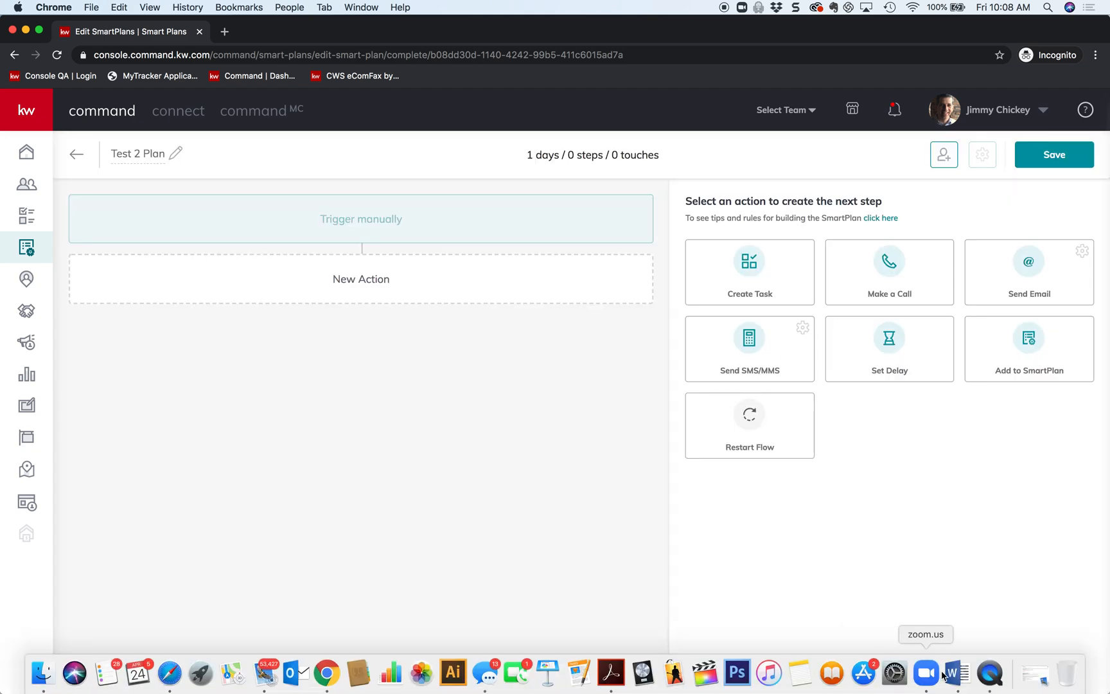
# - Copy the Day 1 SMS text from the Facebook SmartPlan Word document and return to the editor
pyautogui.click(955, 685)
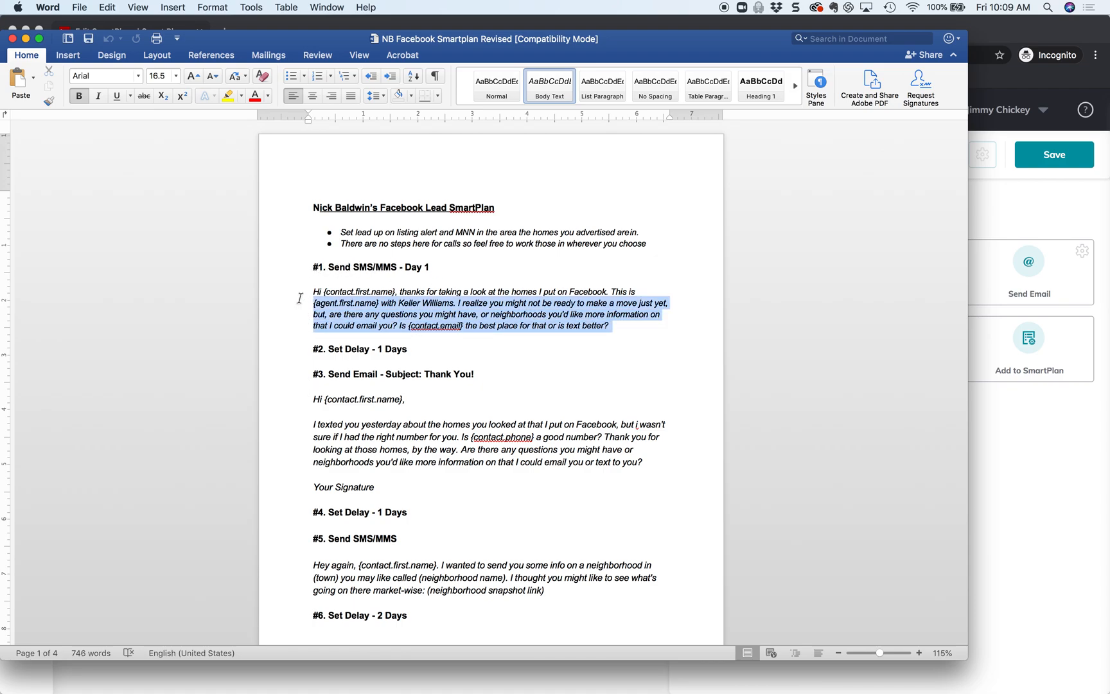
pyautogui.click(494, 85)
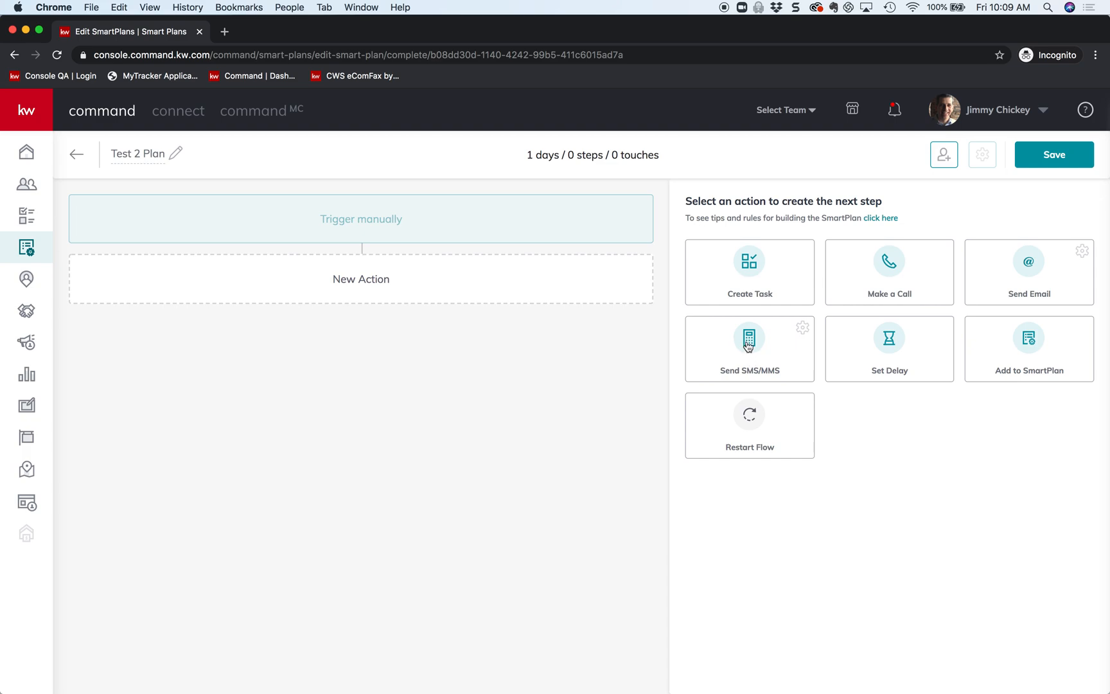
# - Add a Send SMS/MMS step, paste the Day 1 message and select its first-name placeholder
pyautogui.click(750, 348)
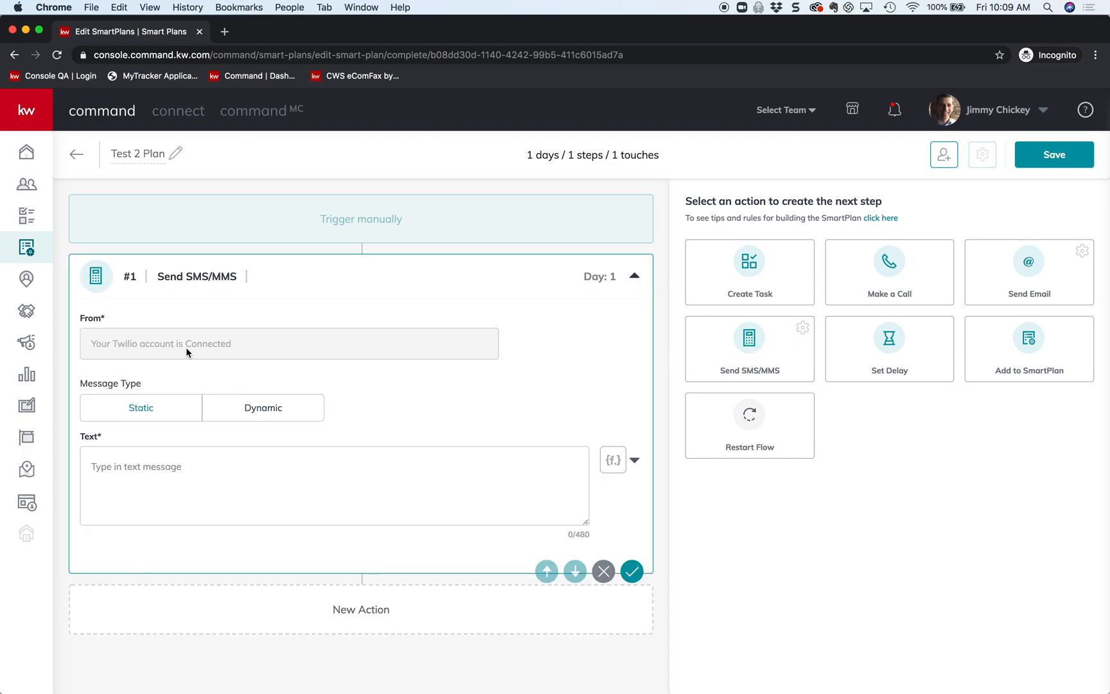
pyautogui.moveTo(250, 342)
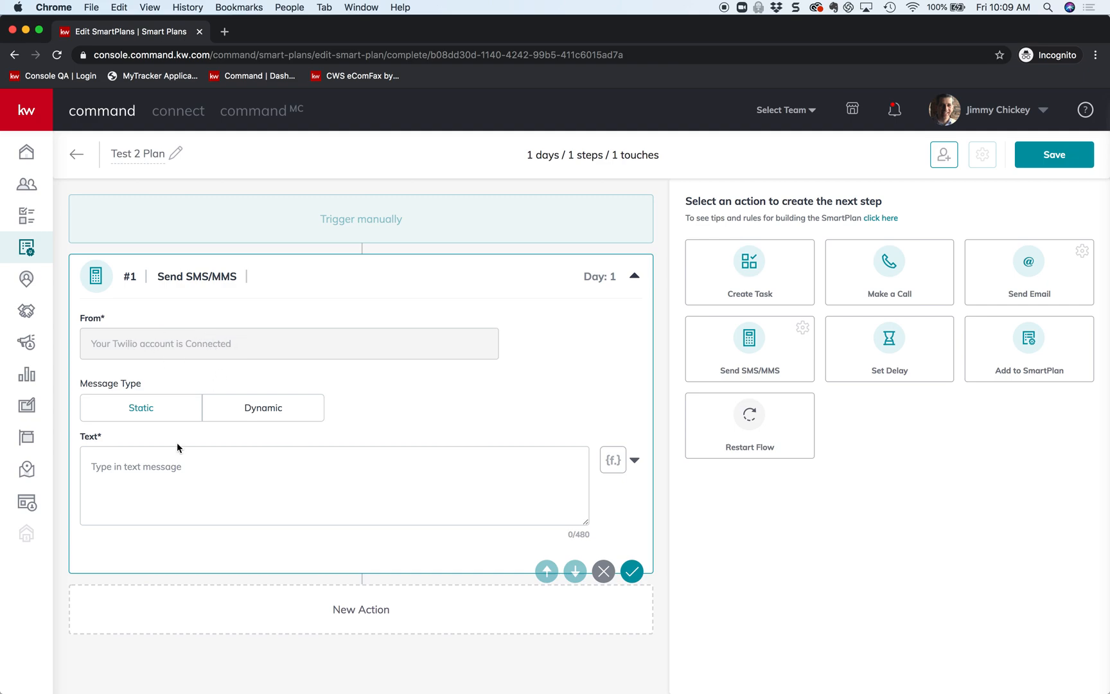
pyautogui.click(334, 486)
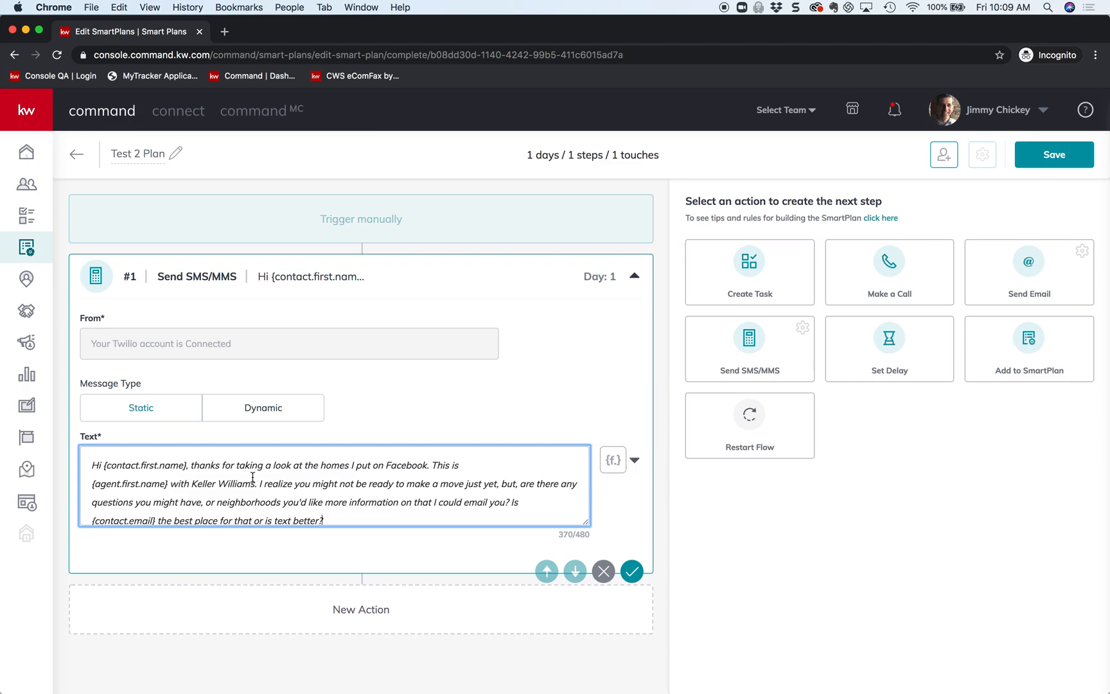
pyautogui.doubleClick(173, 466)
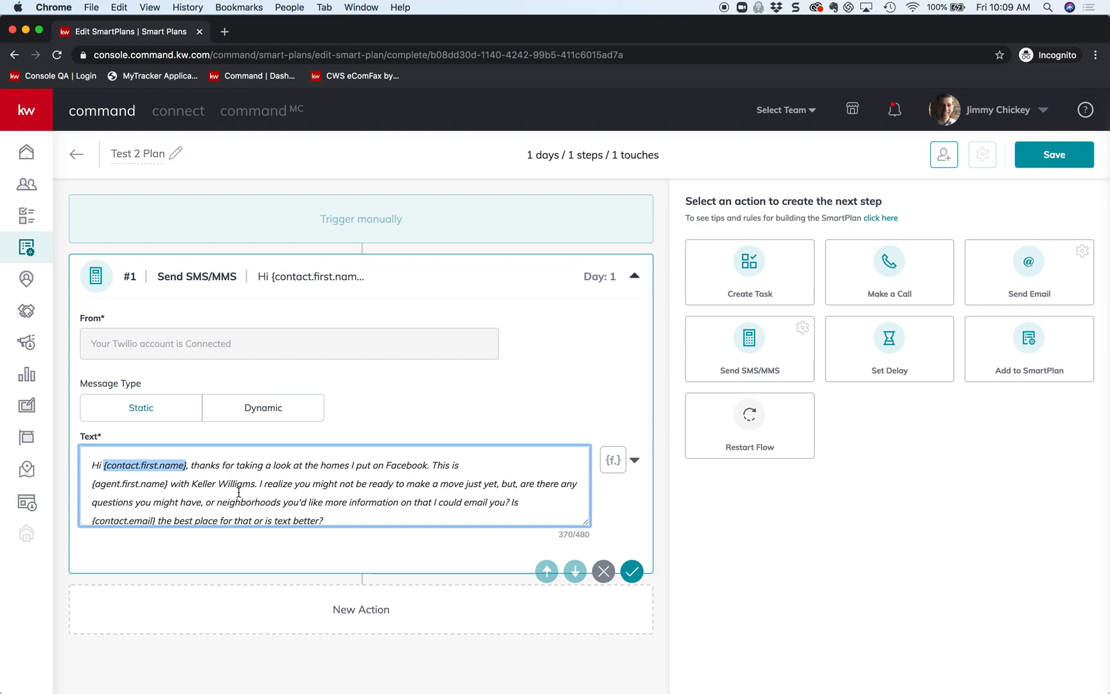
pyautogui.moveTo(636, 464)
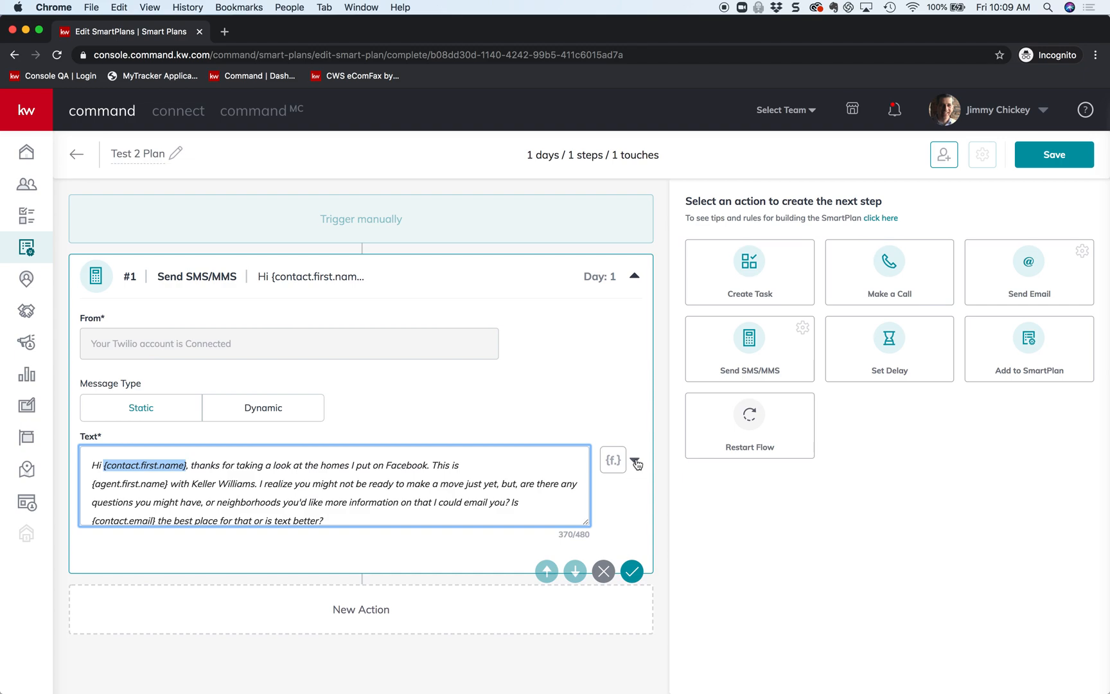
pyautogui.click(613, 459)
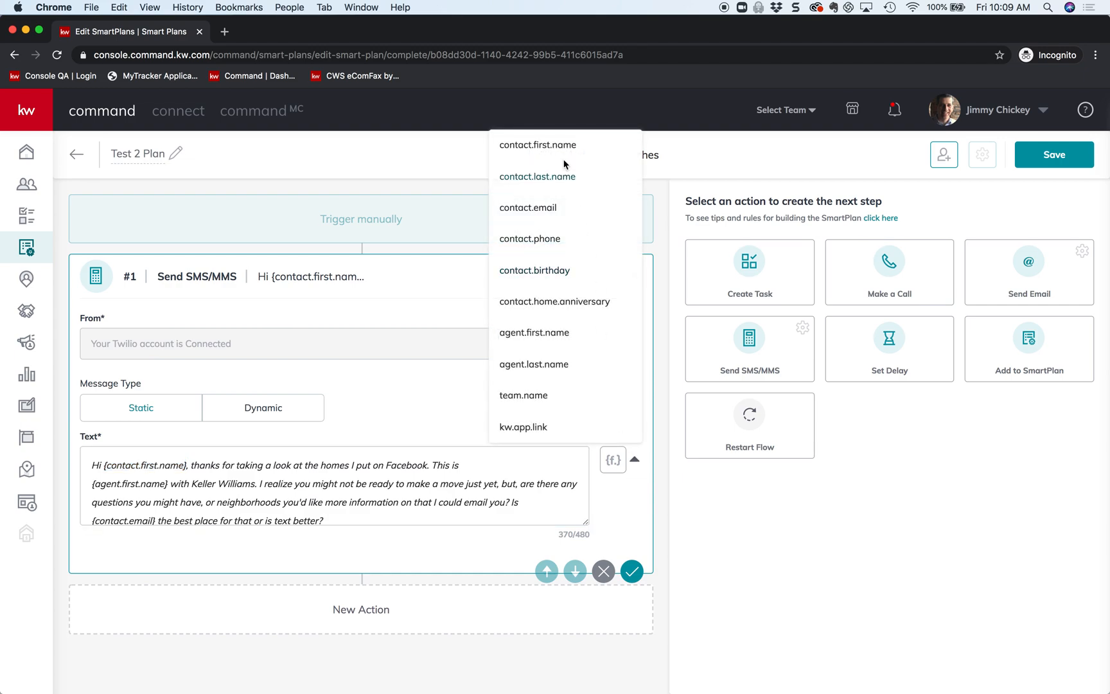
# - Insert contact.first.name and contact.email fields, set agent name to Jimmy, and save the SMS step
pyautogui.click(538, 144)
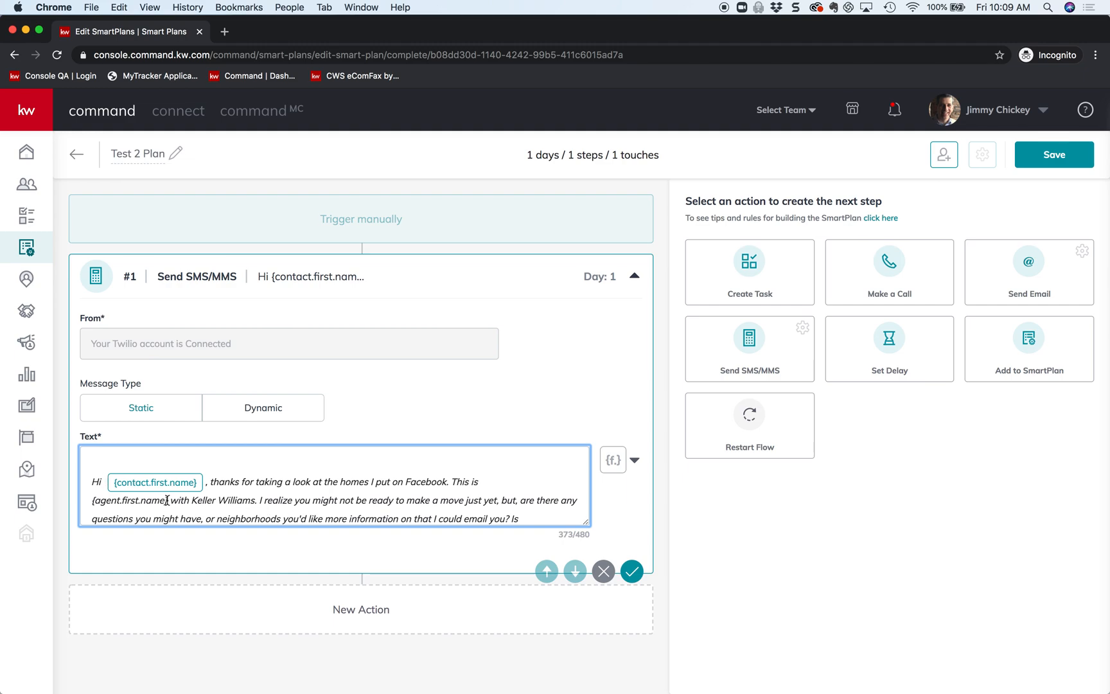
pyautogui.doubleClick(131, 501)
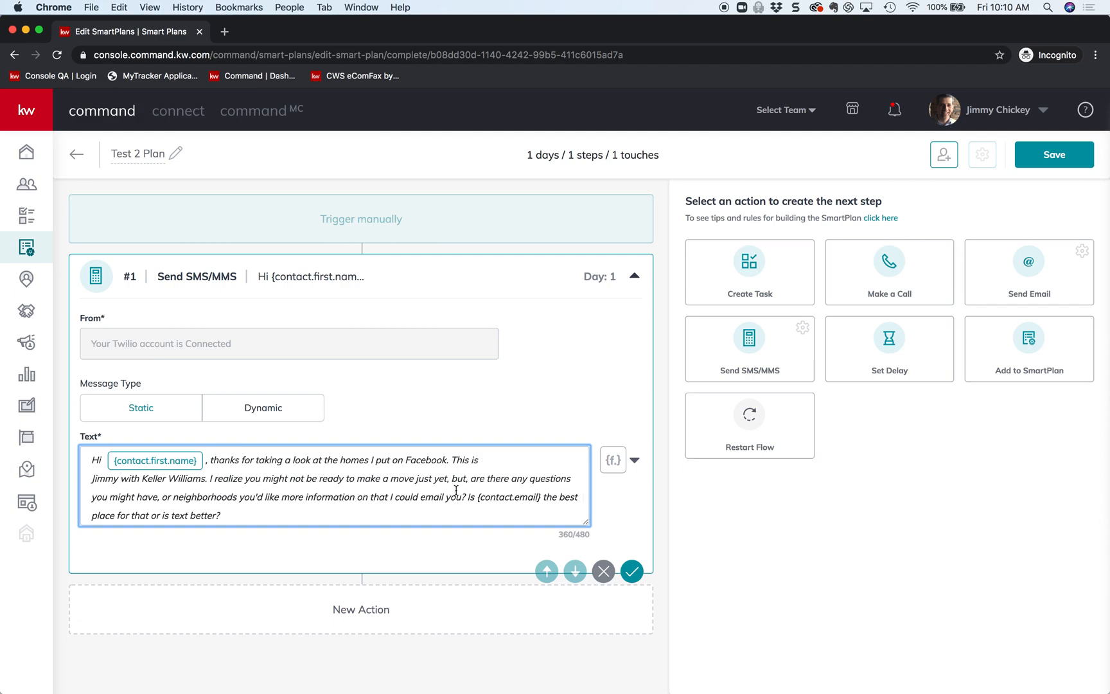
pyautogui.doubleClick(503, 498)
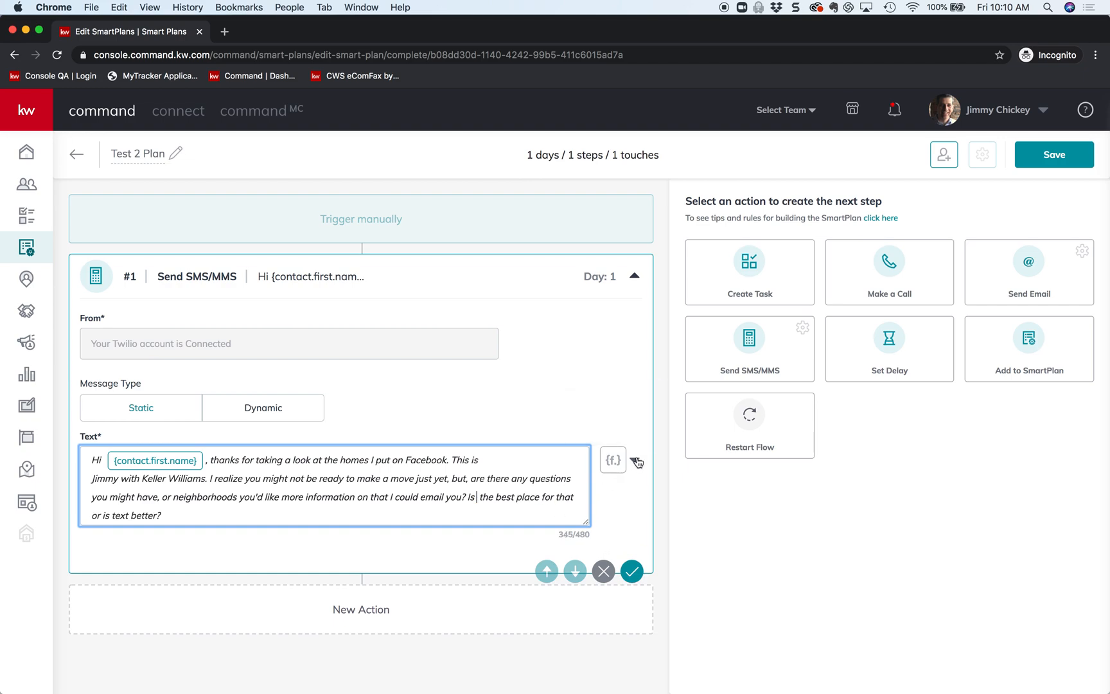
pyautogui.click(612, 460)
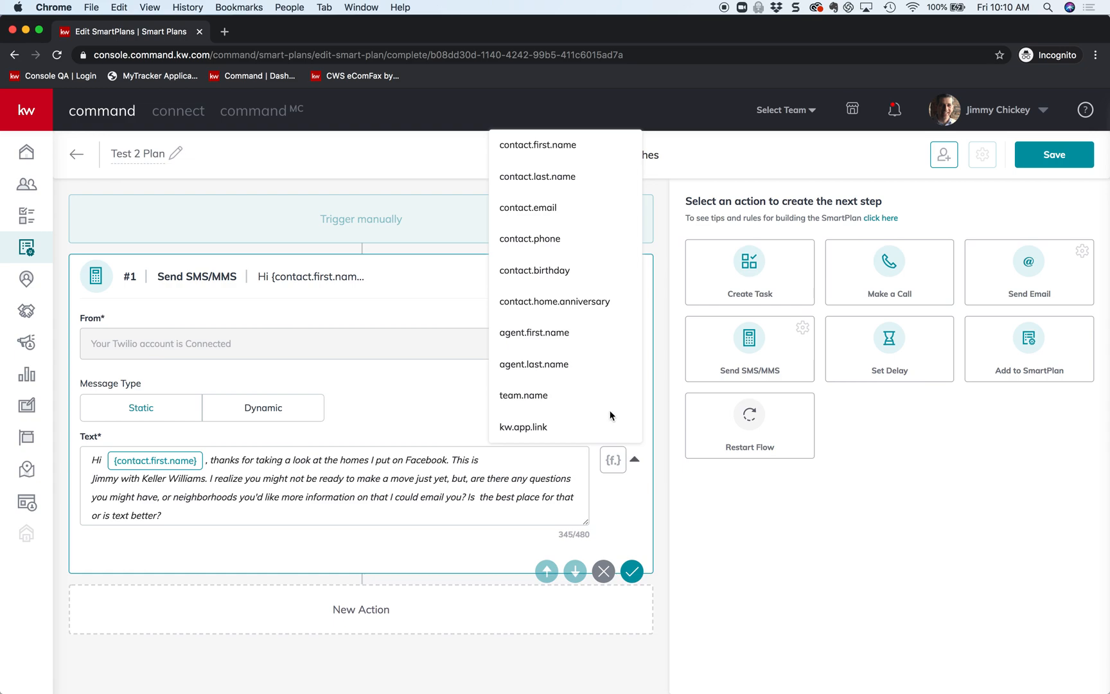
pyautogui.click(529, 207)
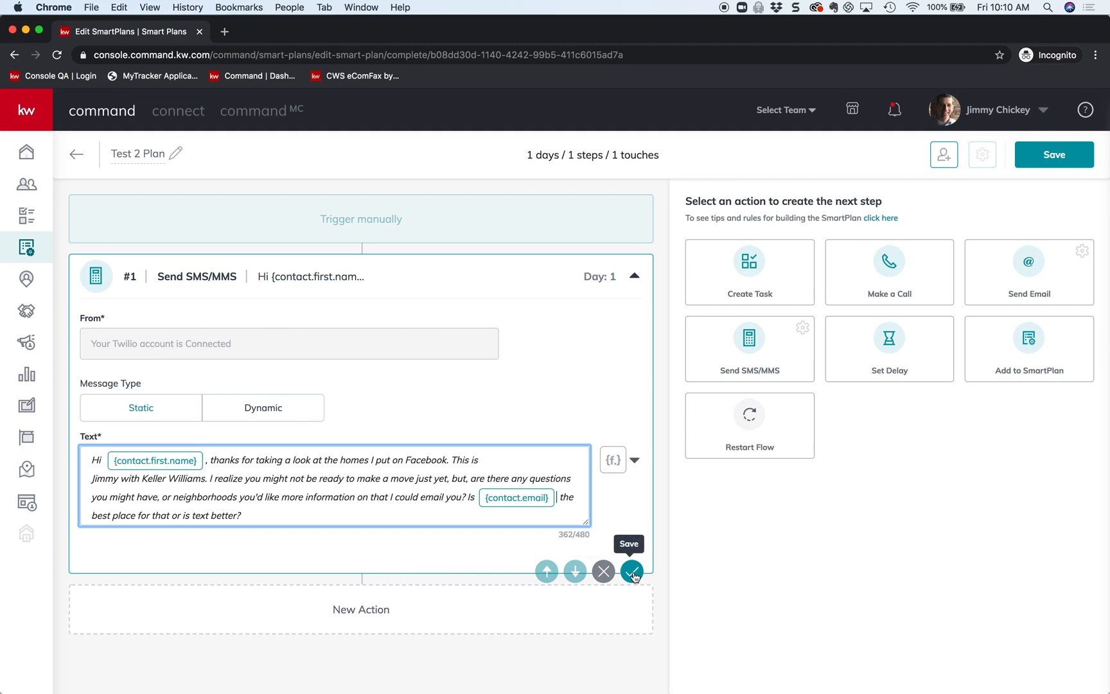
pyautogui.click(631, 572)
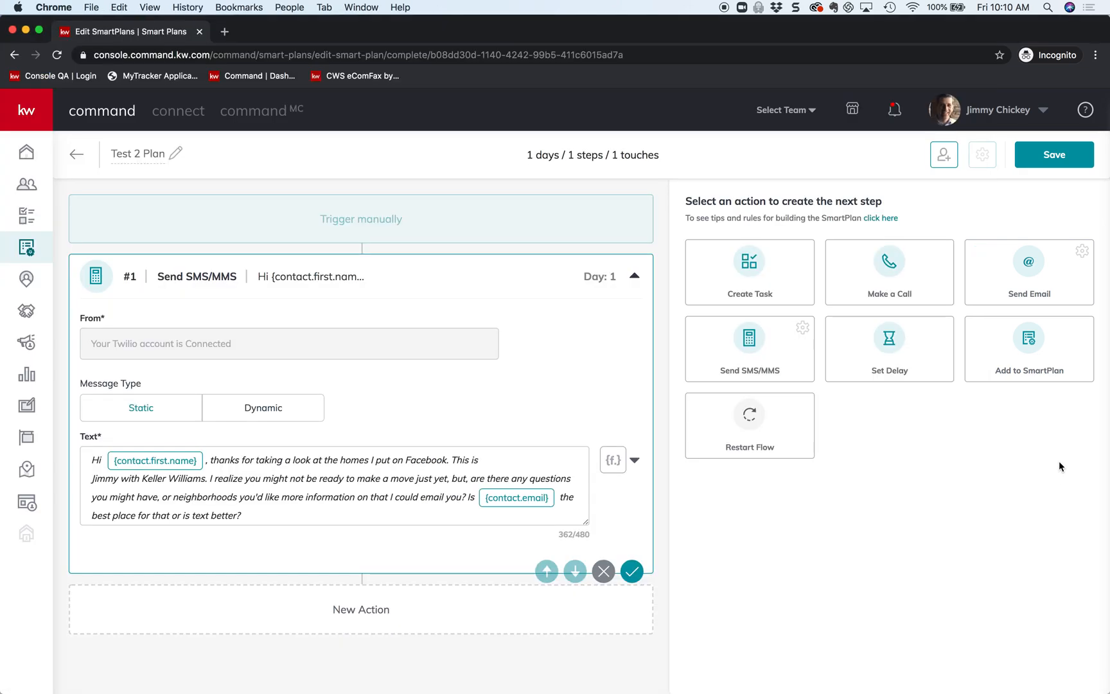
pyautogui.moveTo(868, 344)
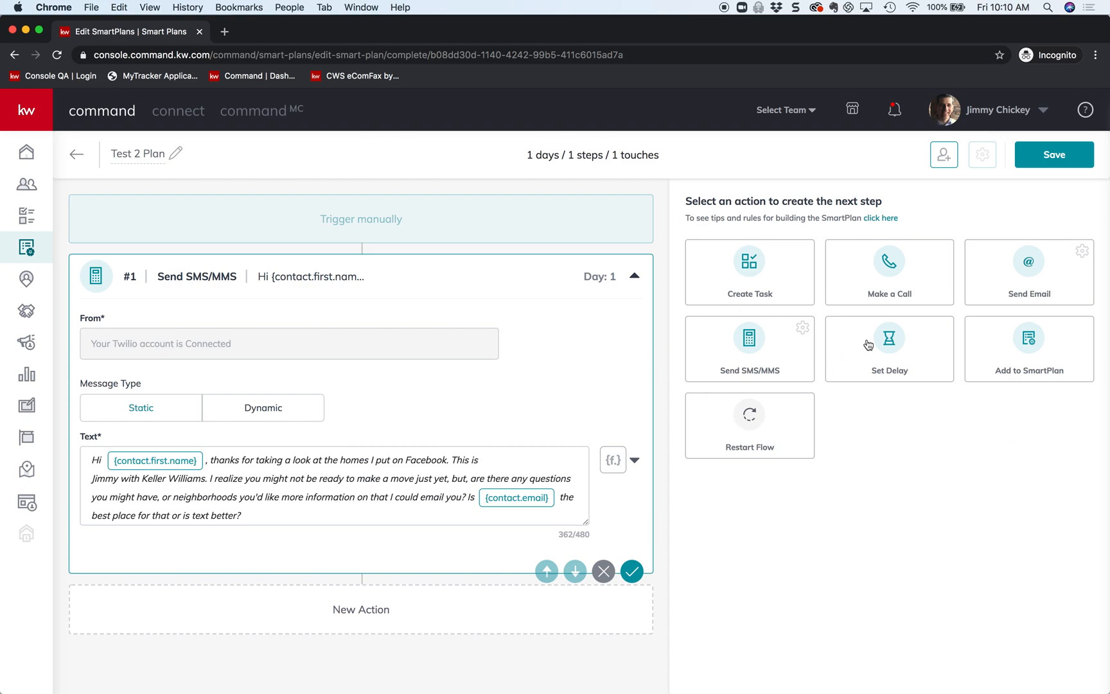
# - Add a 1-day Set Delay as step two, then switch to the Word outline
pyautogui.click(890, 350)
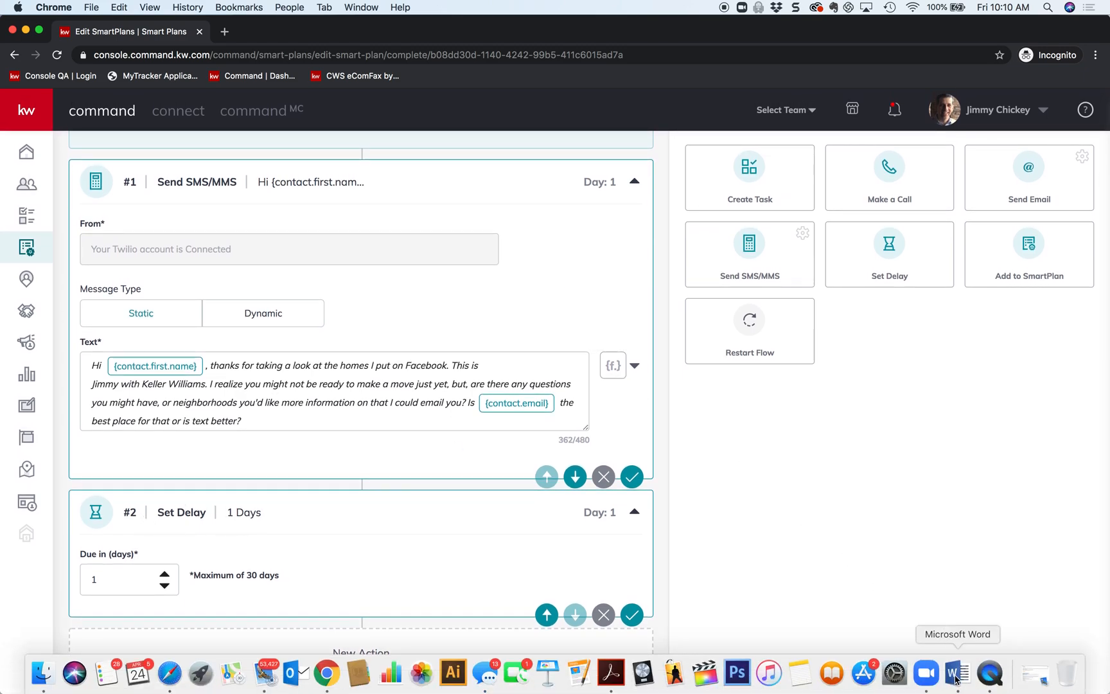
pyautogui.click(954, 672)
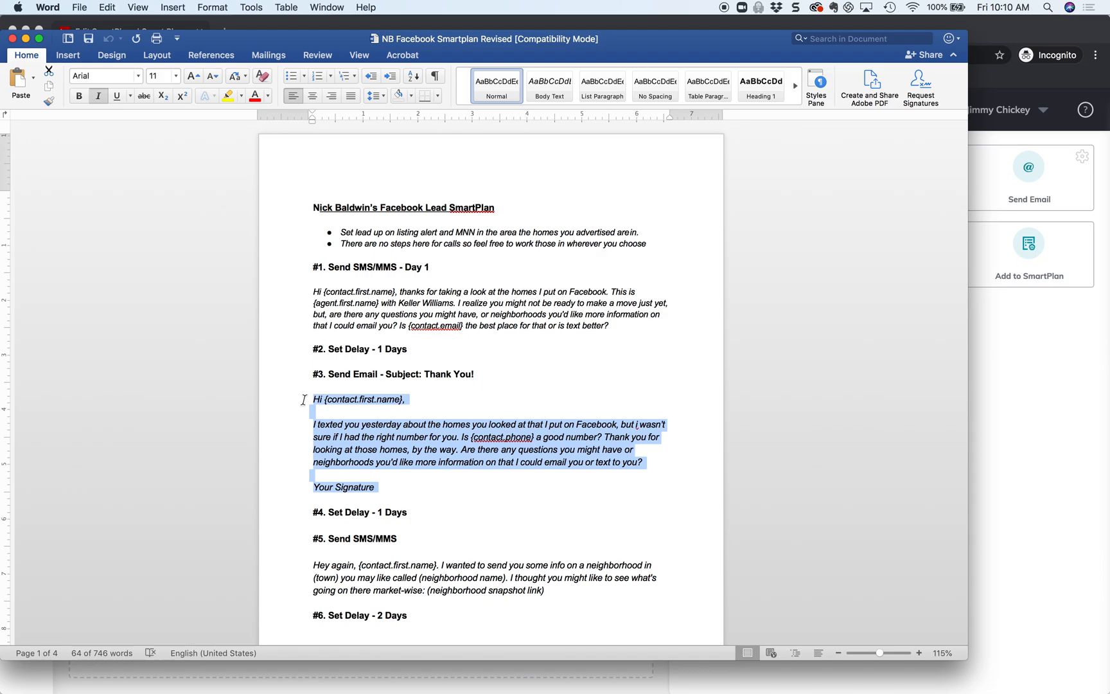
# - Copy the Step #3 thank-you email text from the Word outline
pyautogui.click(549, 86)
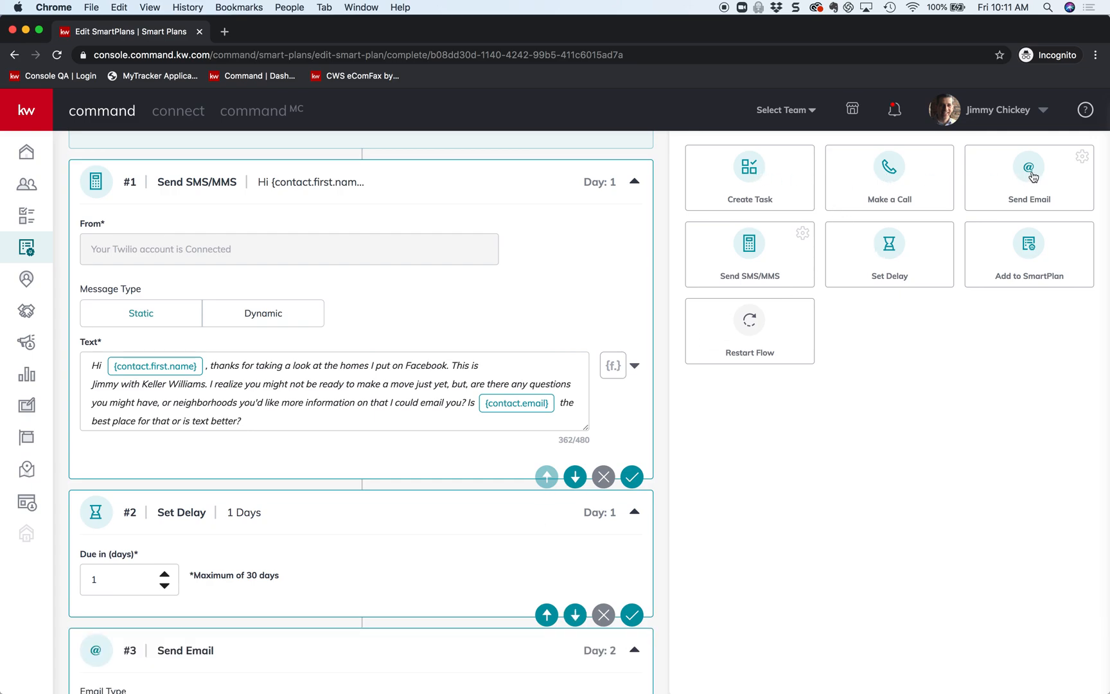
# - Add a Send Email step and paste the thank-you message into Email Content
pyautogui.scroll(-3)
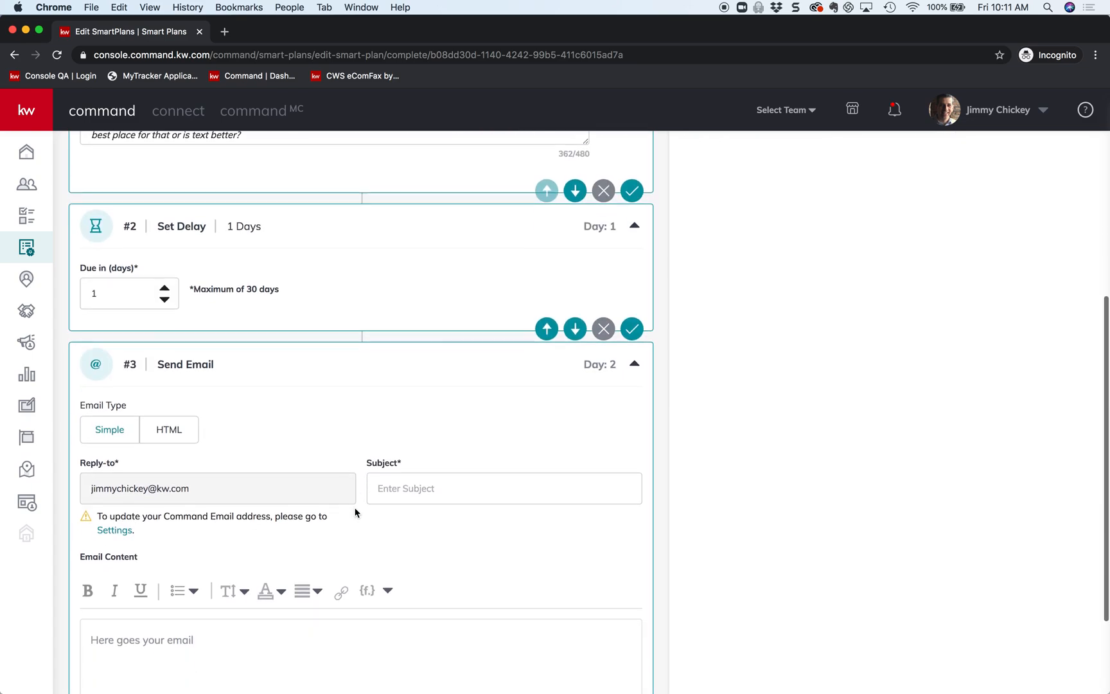
pyautogui.scroll(-3)
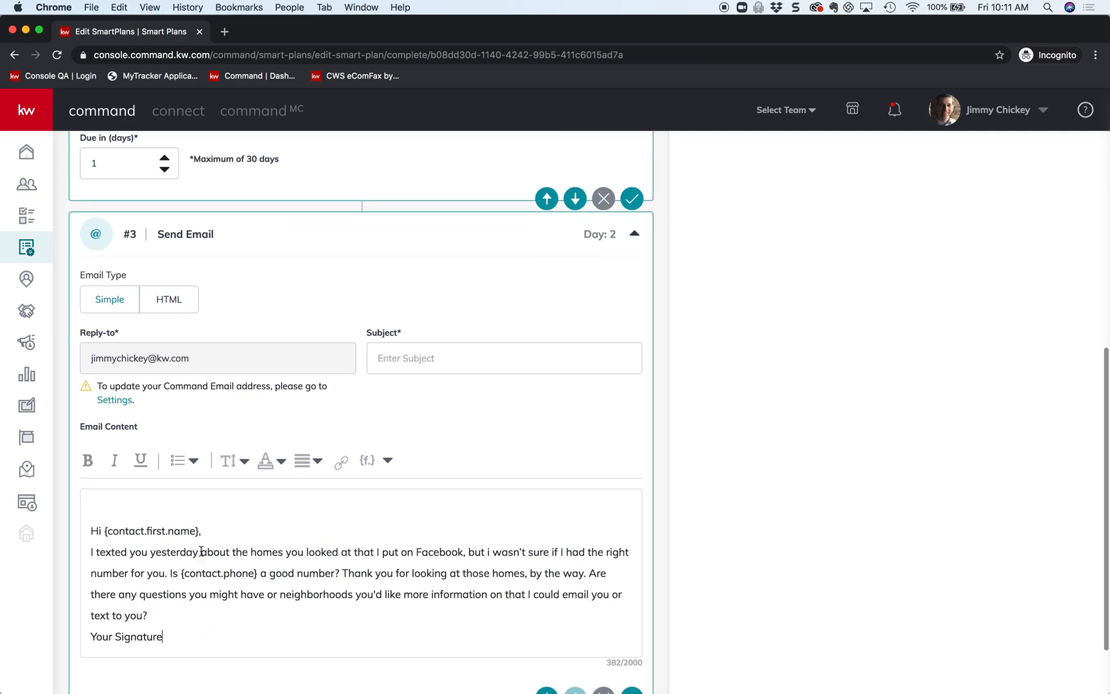
# - Replace the plain first-name placeholder with the inserted contact first-name field
pyautogui.doubleClick(153, 531)
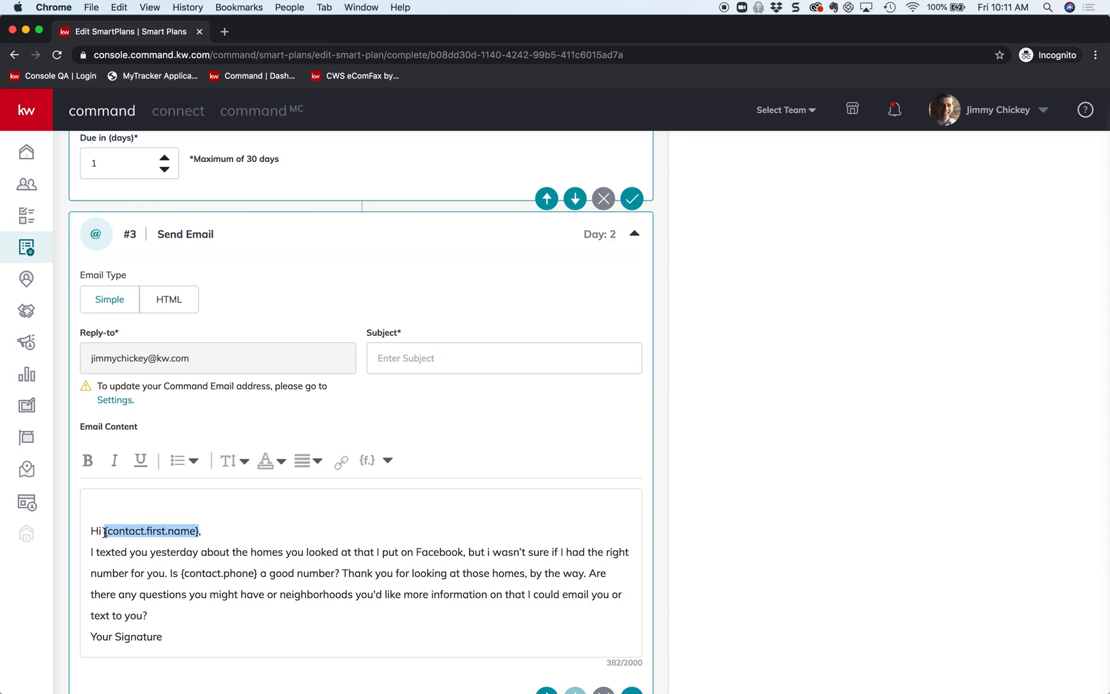
pyautogui.click(366, 461)
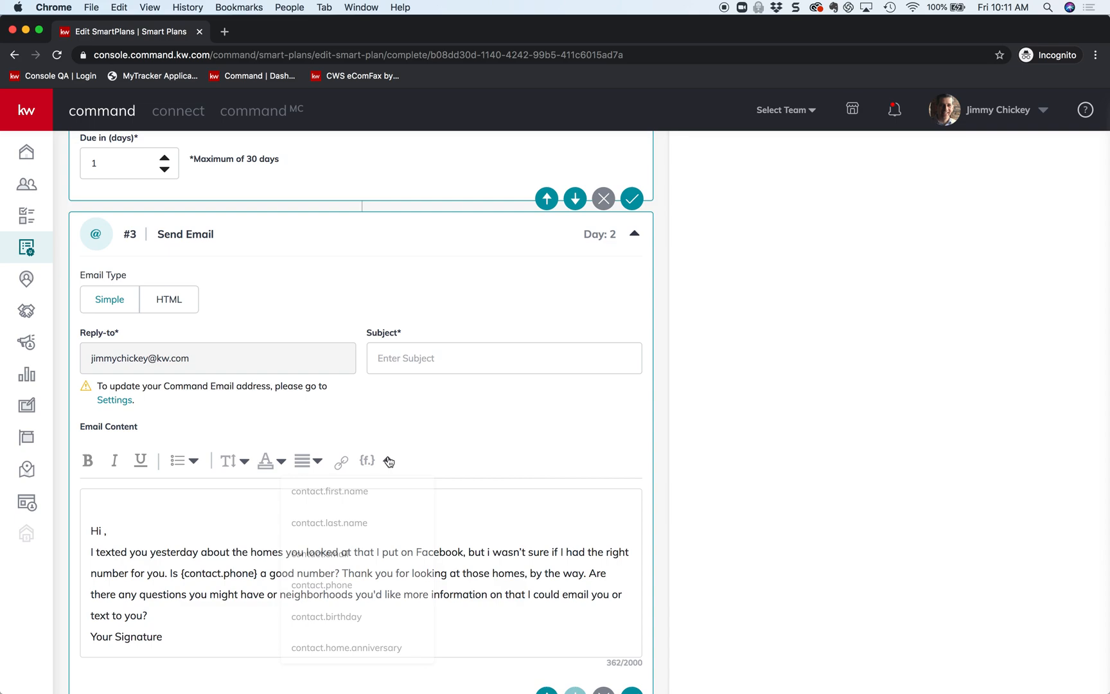
pyautogui.click(330, 491)
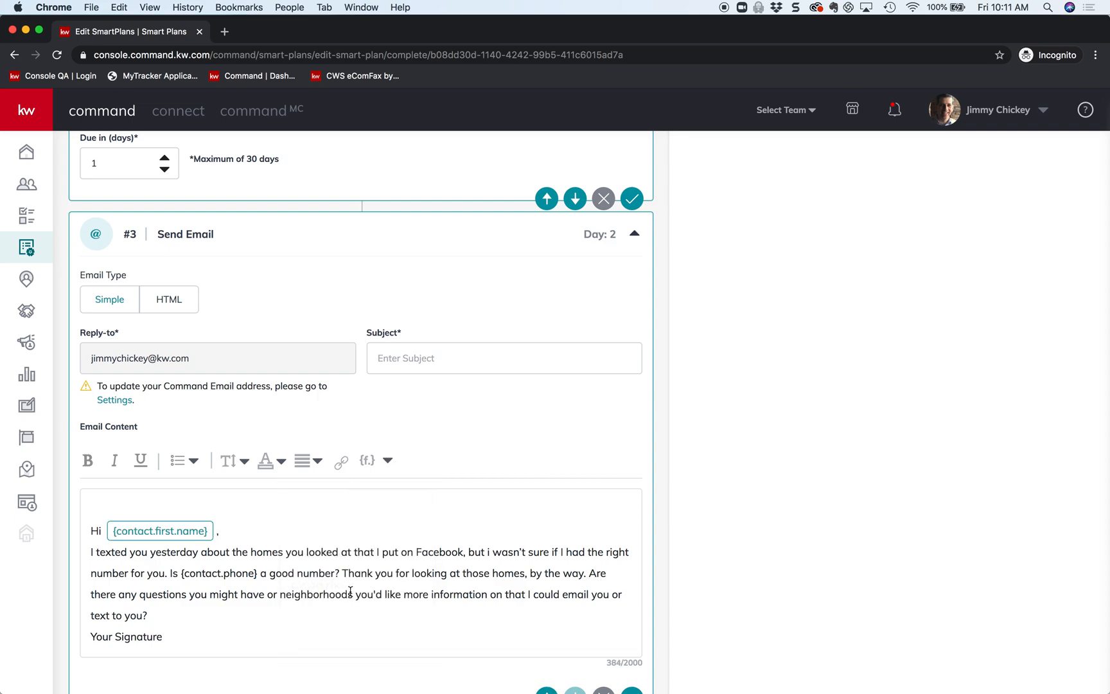
pyautogui.scroll(-3)
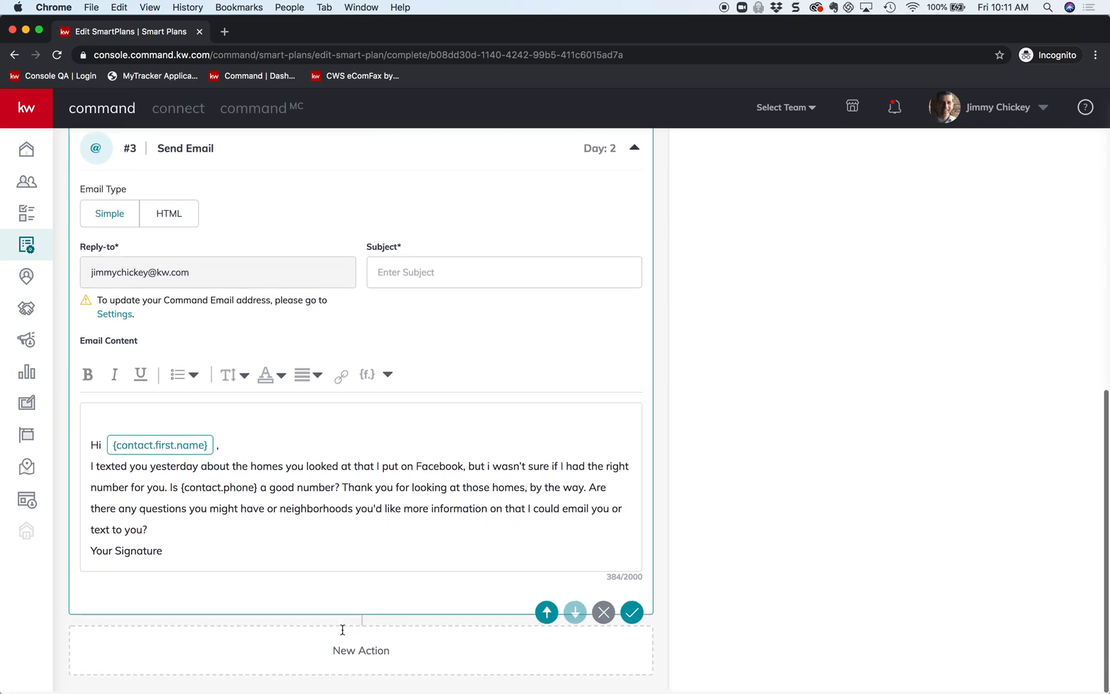
# - Sign the email 'Jimmy Chickey, Keller Williams Realty Southwest' in place of Your Signature
pyautogui.doubleClick(126, 552)
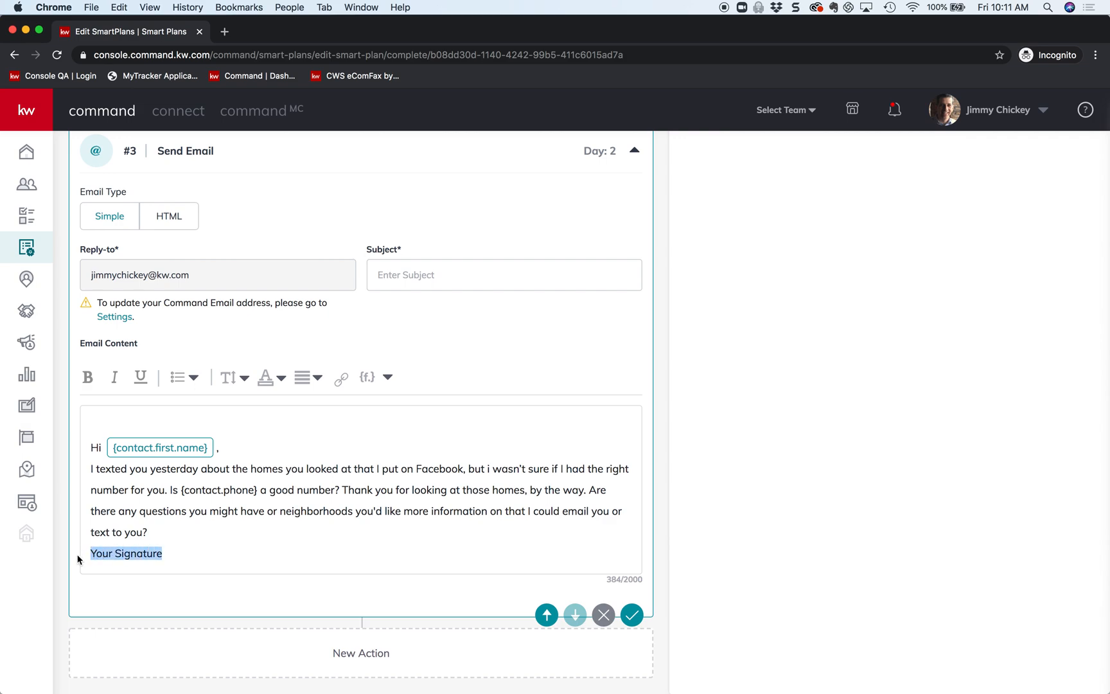
pyautogui.write('Jimmy')
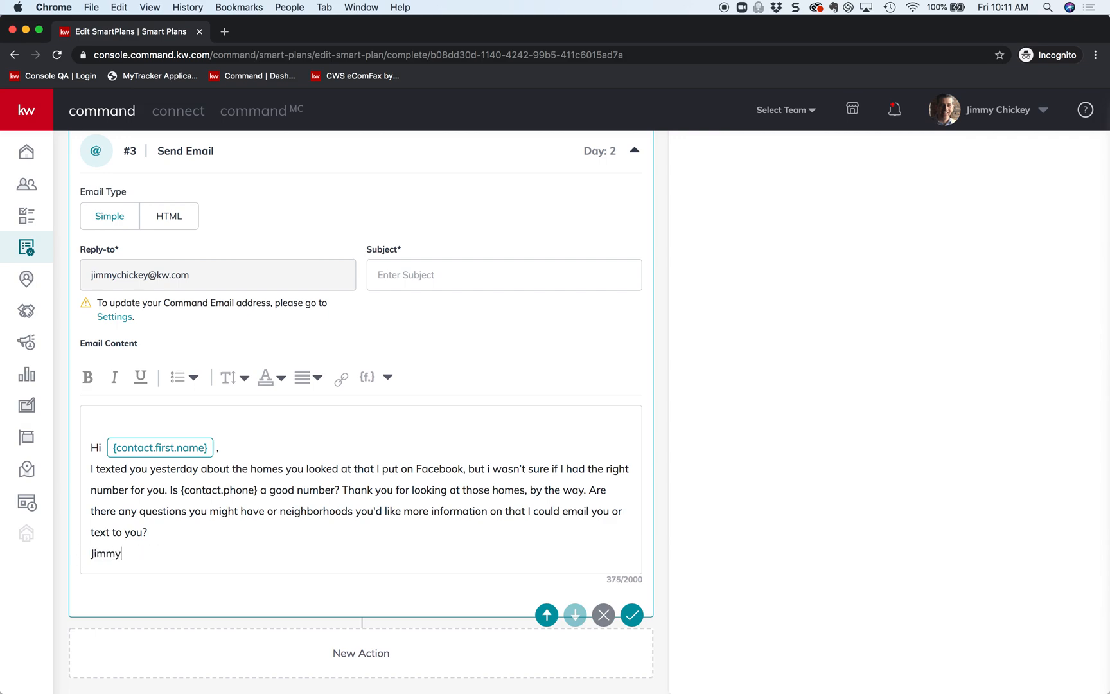
pyautogui.write('Chickey')
pyautogui.write('Keller')
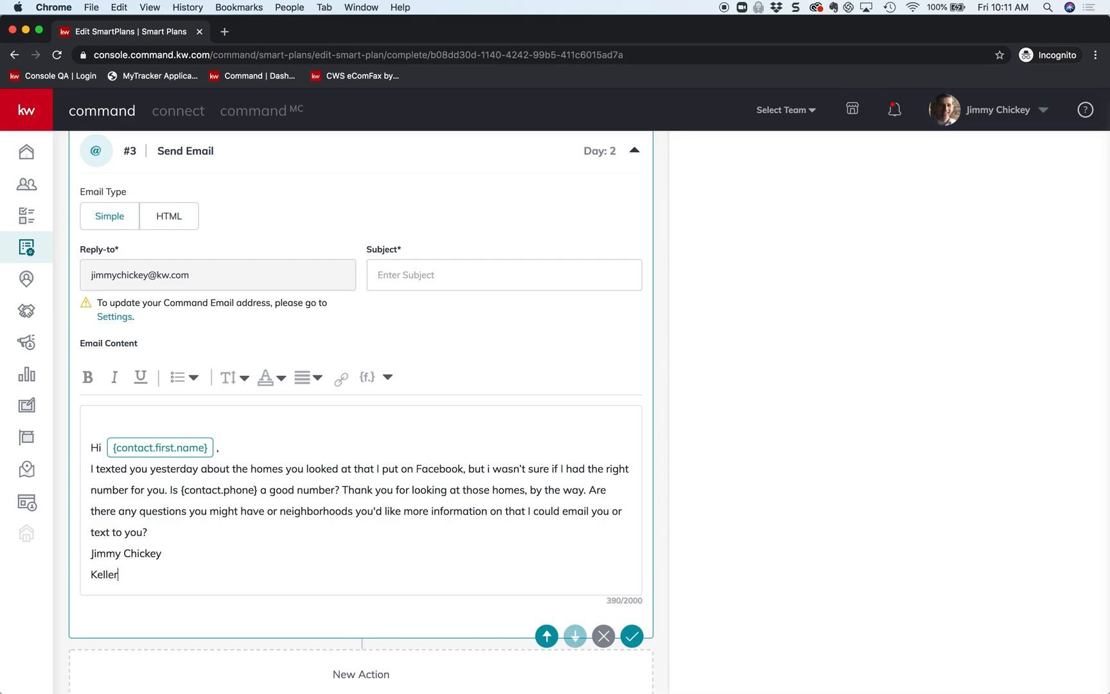
pyautogui.write('Wi')
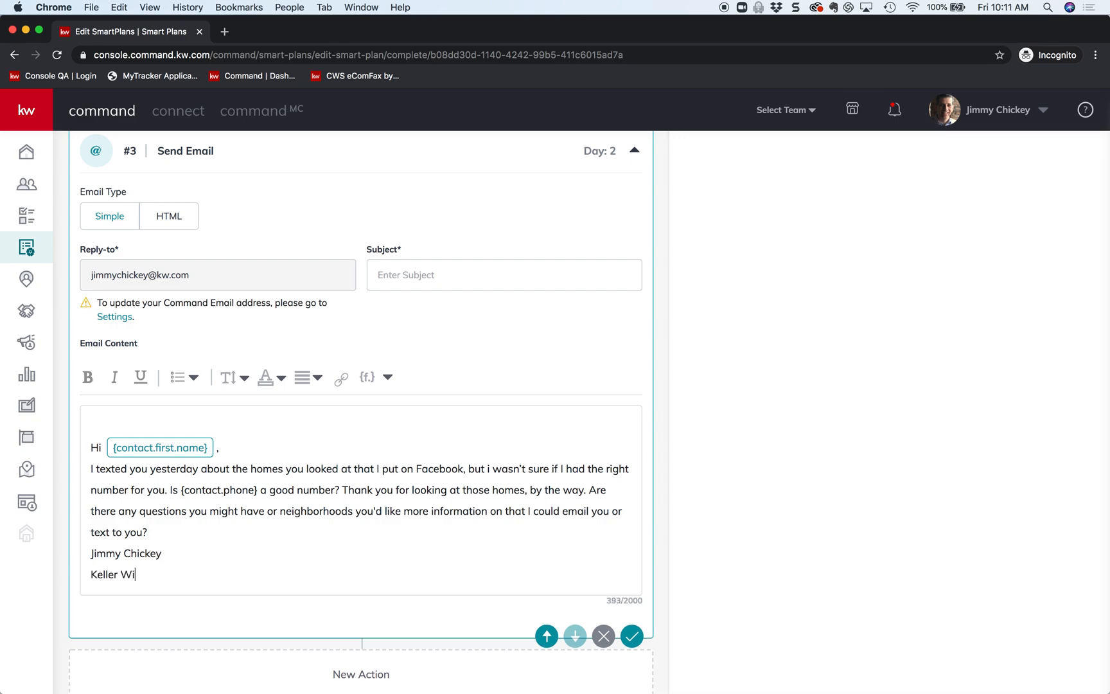
pyautogui.write('lliams Realty Southwest')
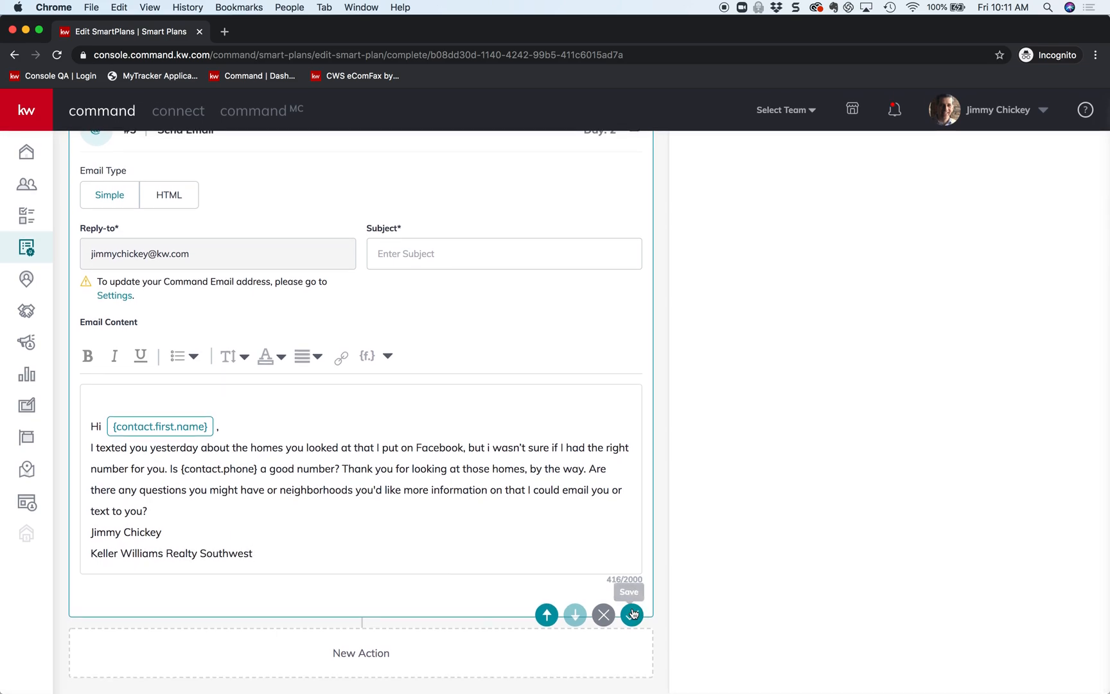
# - Dismiss the required-fields error, set the subject to 'Thank you!' and save the Day 2 email step
pyautogui.click(631, 615)
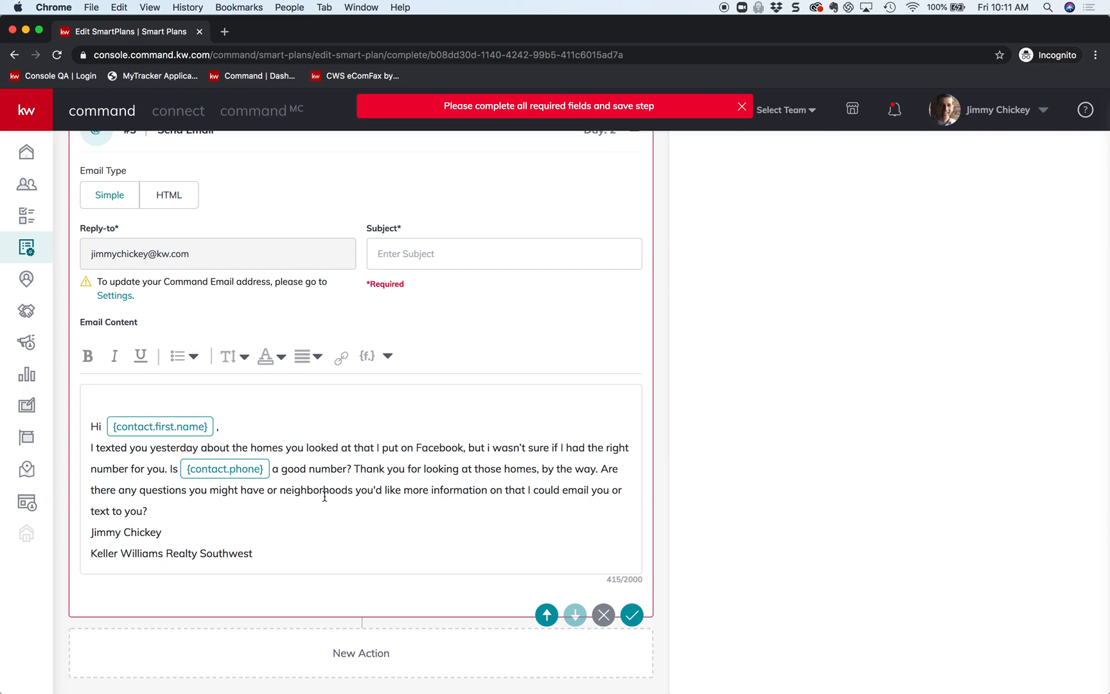
pyautogui.click(504, 253)
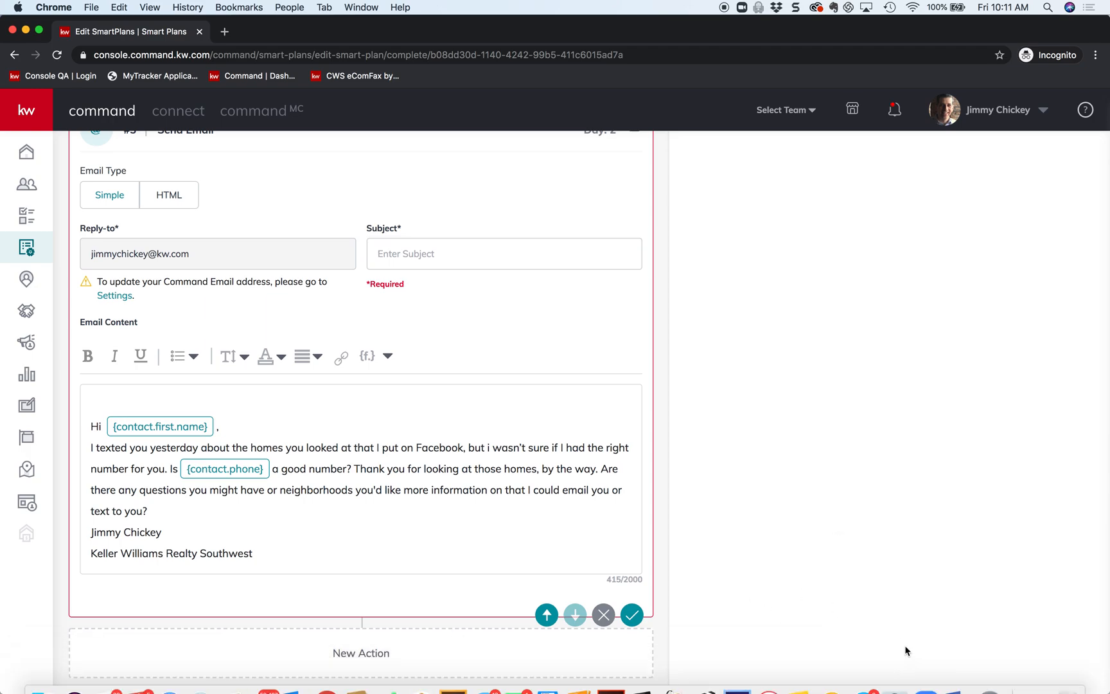
pyautogui.click(953, 672)
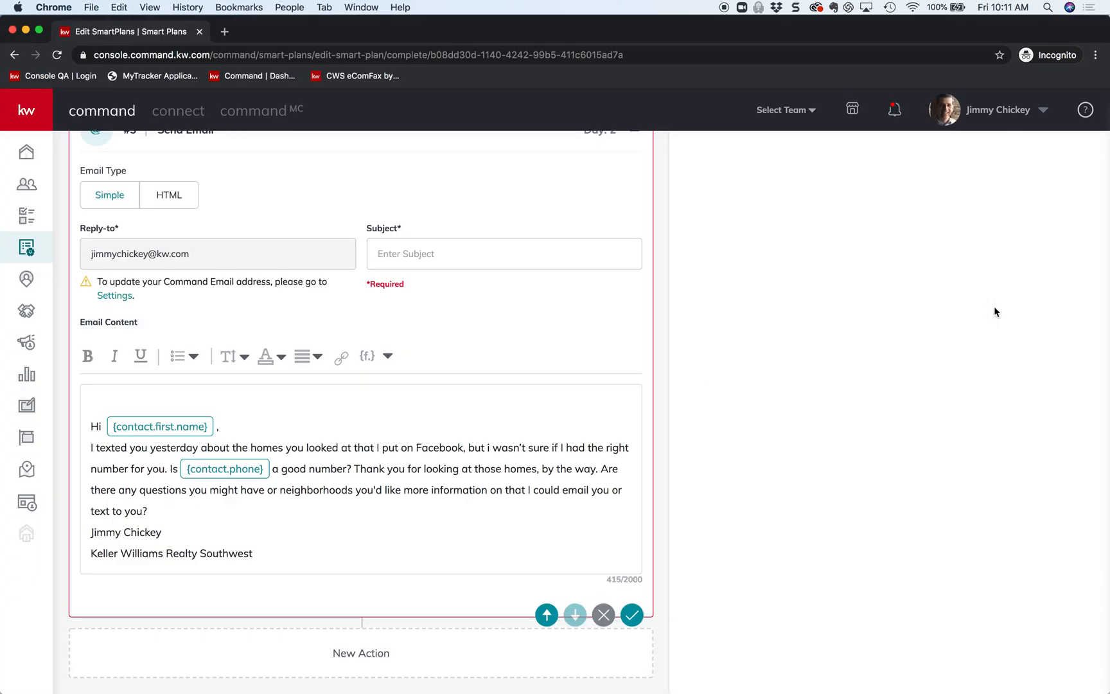
pyautogui.write('Thank you!')
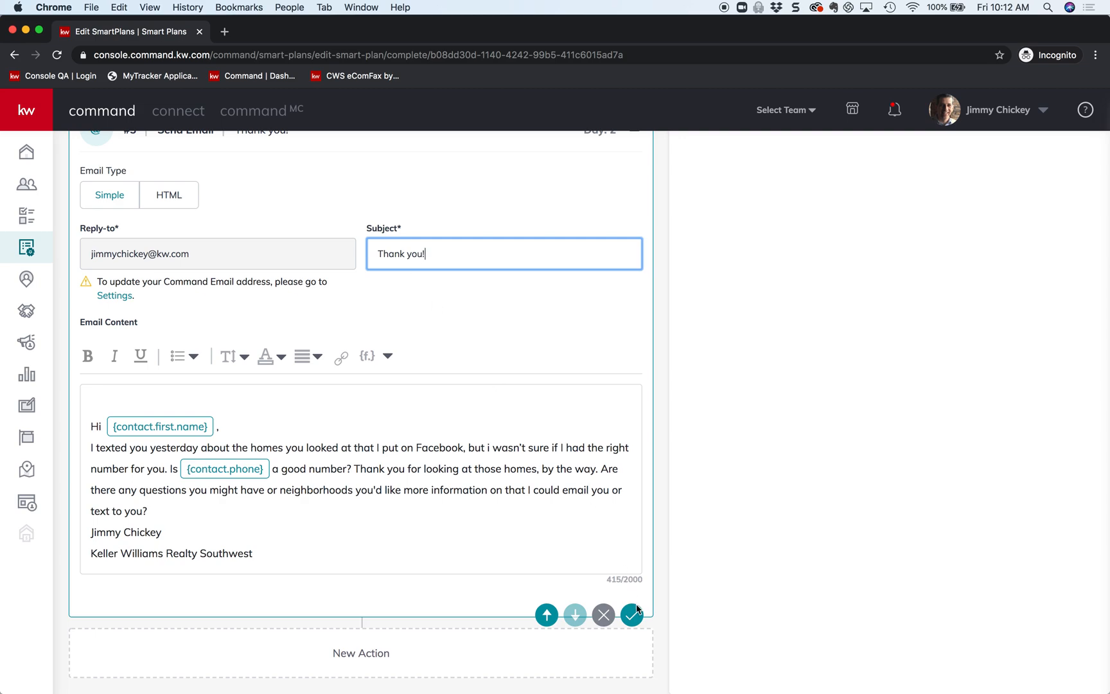
pyautogui.click(631, 615)
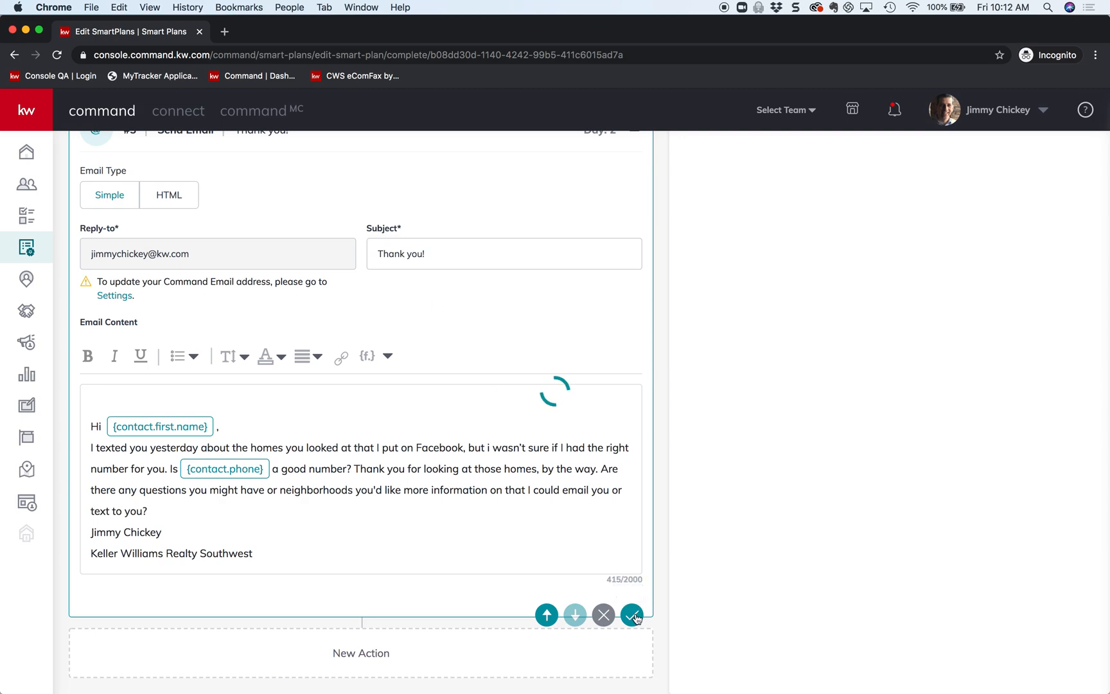
pyautogui.click(631, 615)
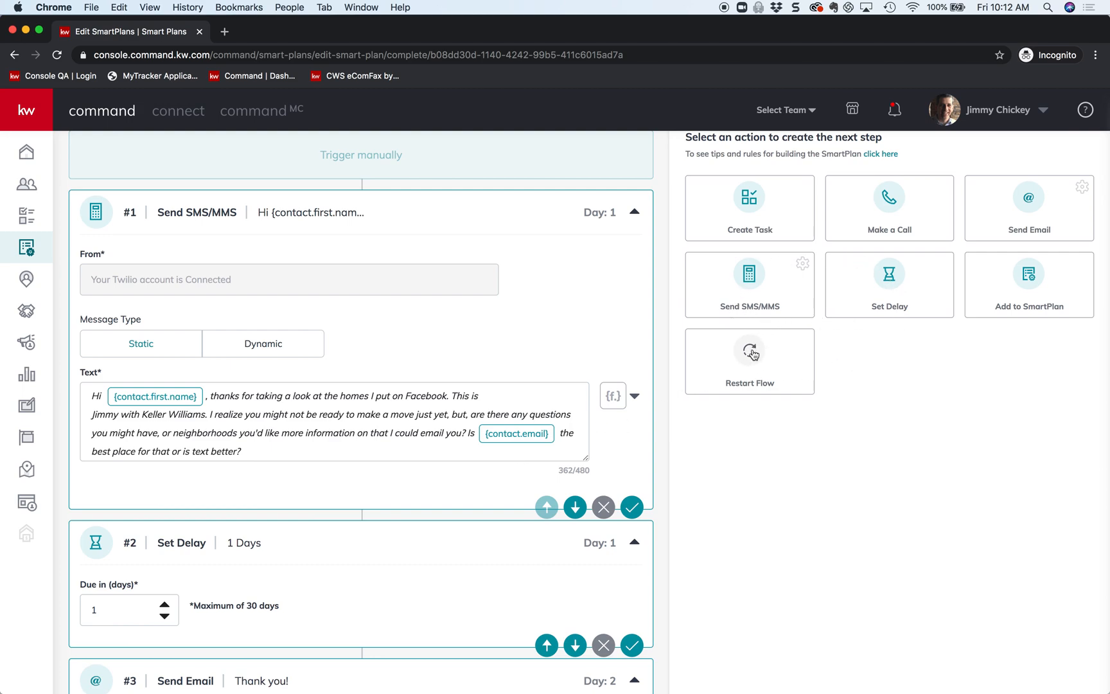
# - Add a Restart Flow step repeating once as the fourth step
pyautogui.scroll(-3)
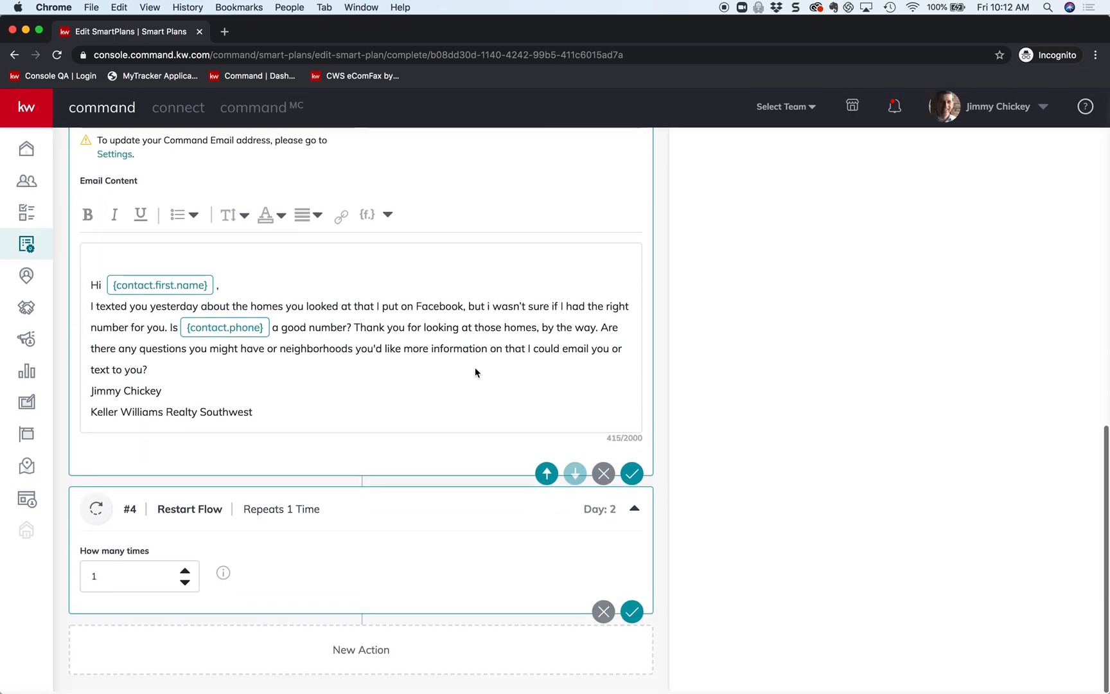
pyautogui.scroll(-3)
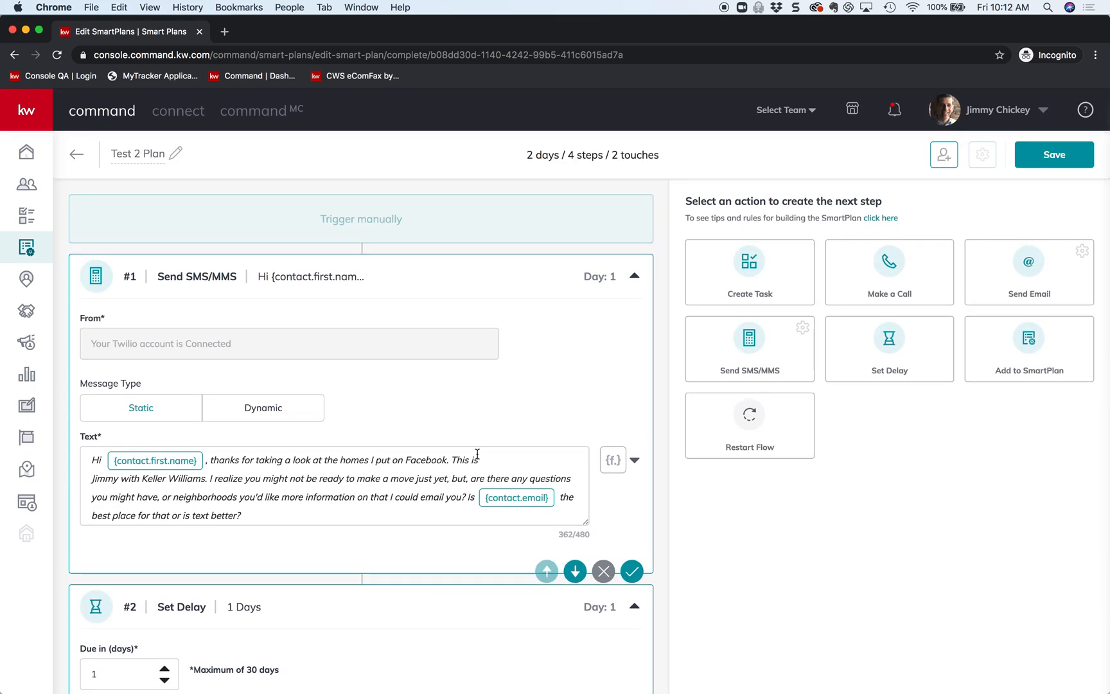
# - Attempt to save Test 2 Plan and dismiss the 15-day restart-rule error
pyautogui.click(1054, 154)
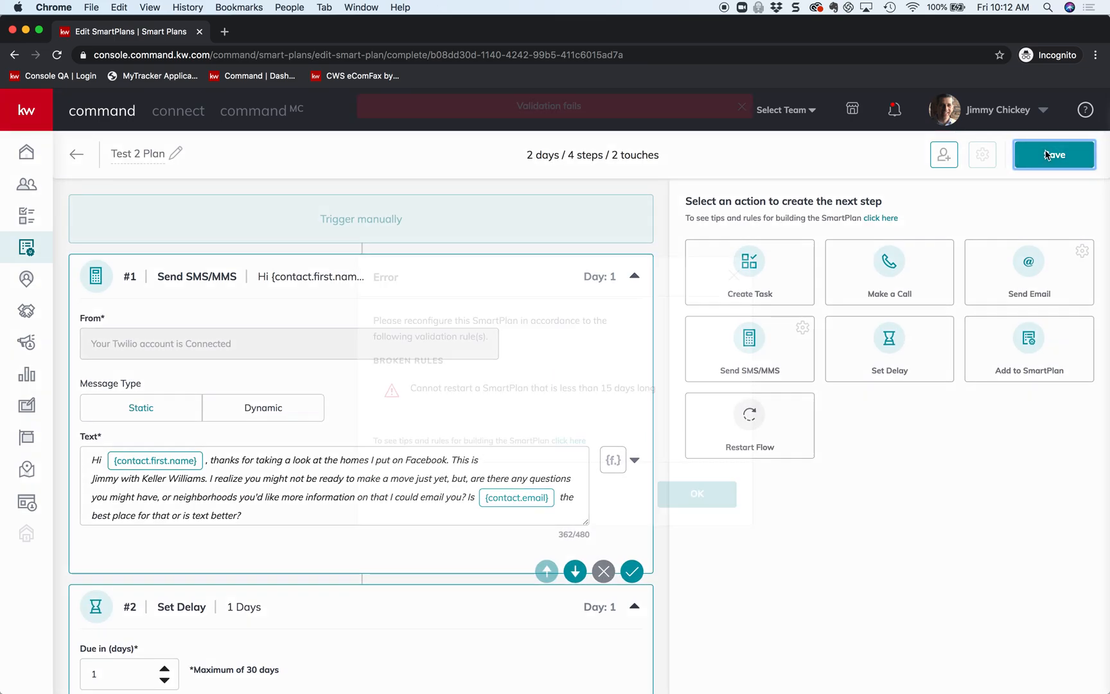
pyautogui.click(1054, 154)
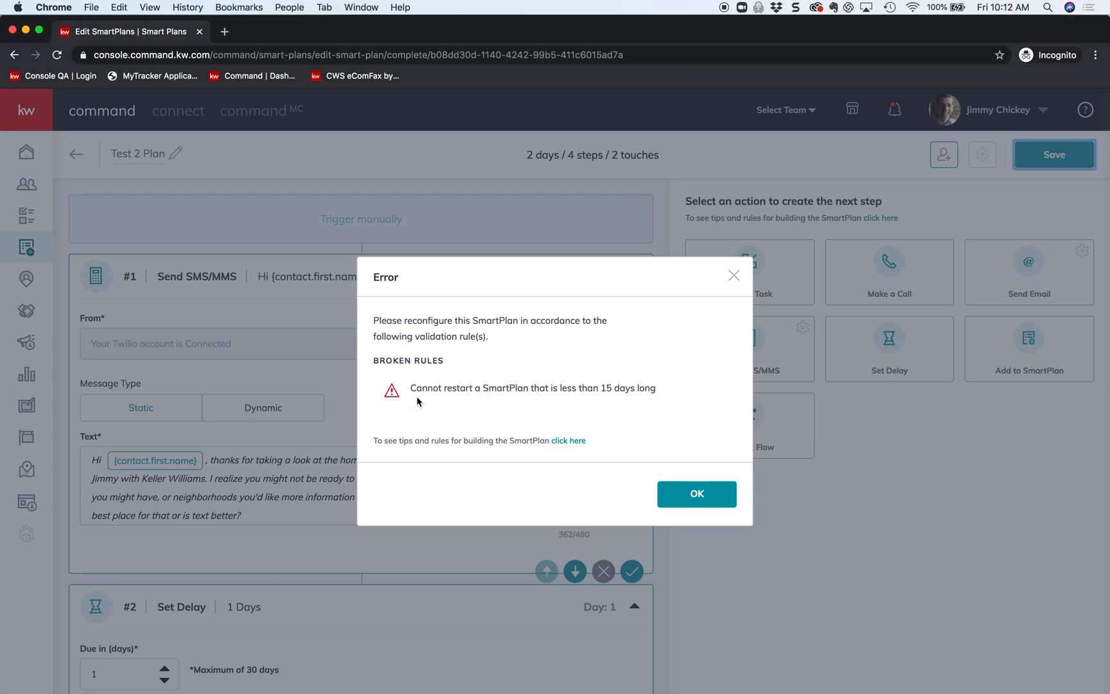
pyautogui.moveTo(642, 401)
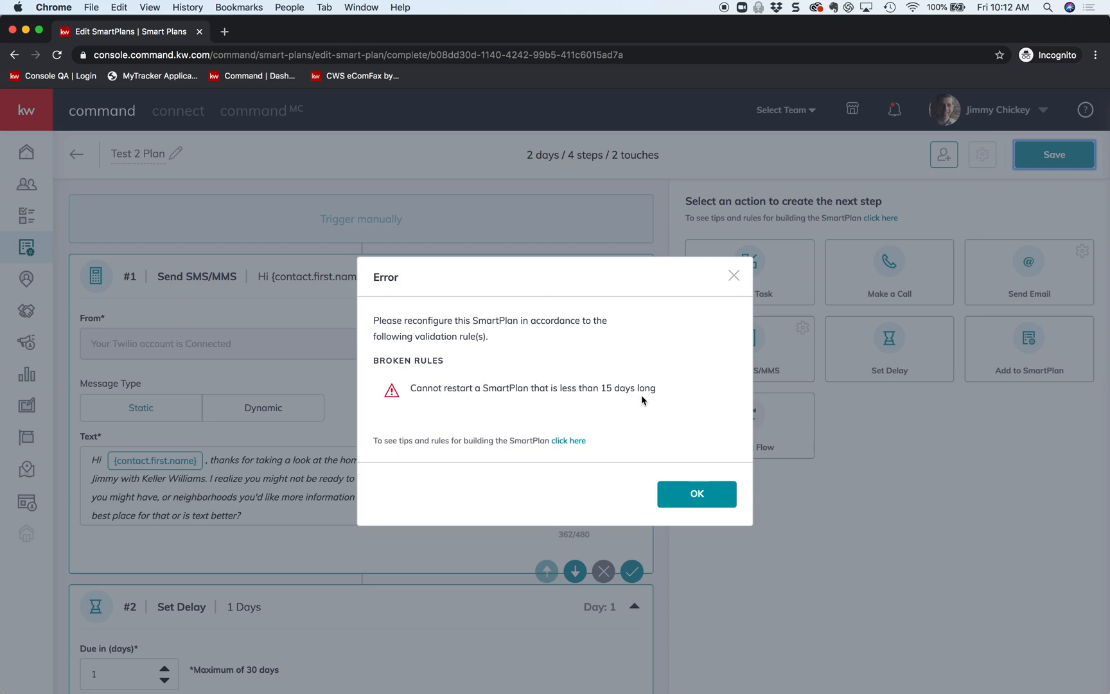
pyautogui.moveTo(532, 375)
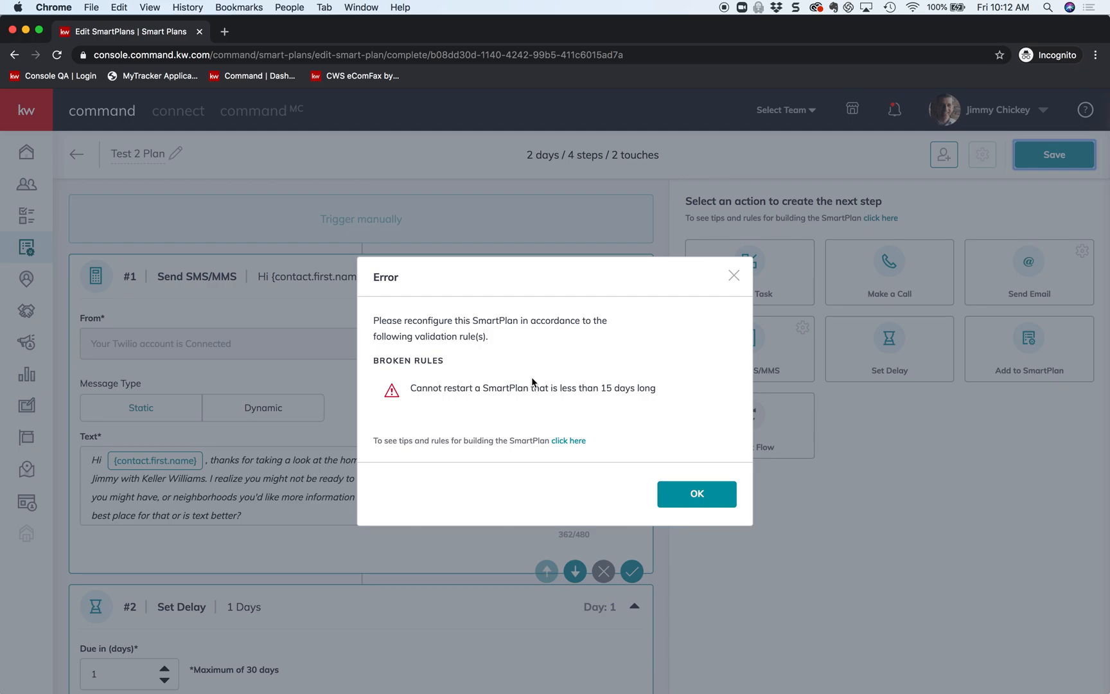
pyautogui.click(696, 493)
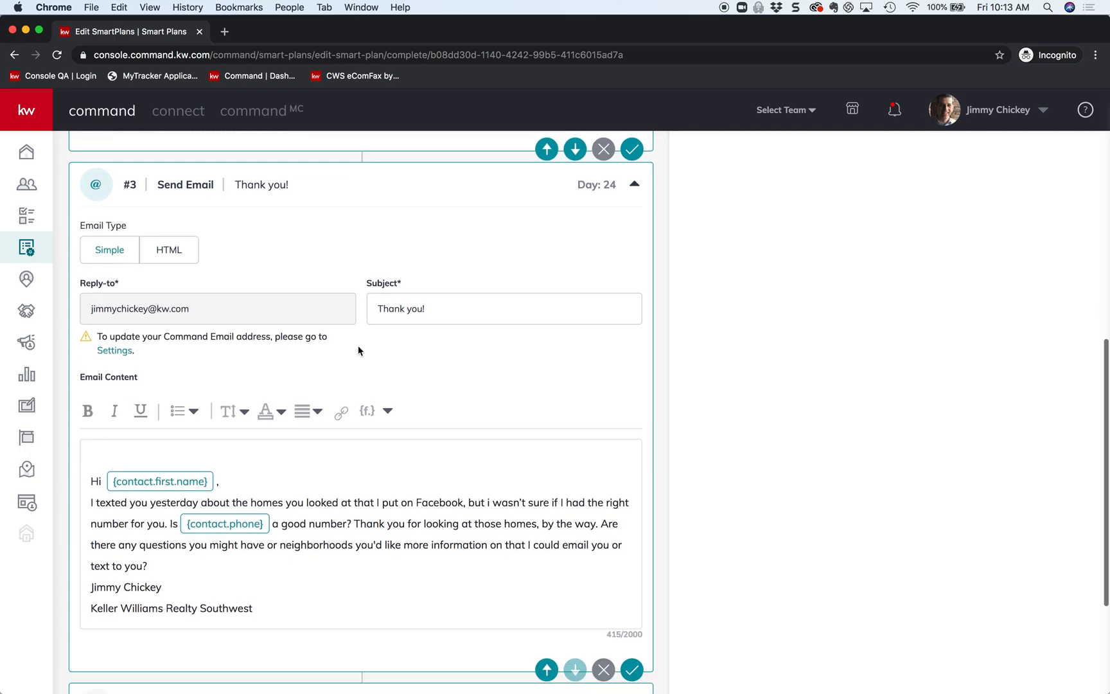
# - Scroll back toward the Save button to store the 24-day Test 2 Plan
pyautogui.scroll(-3)
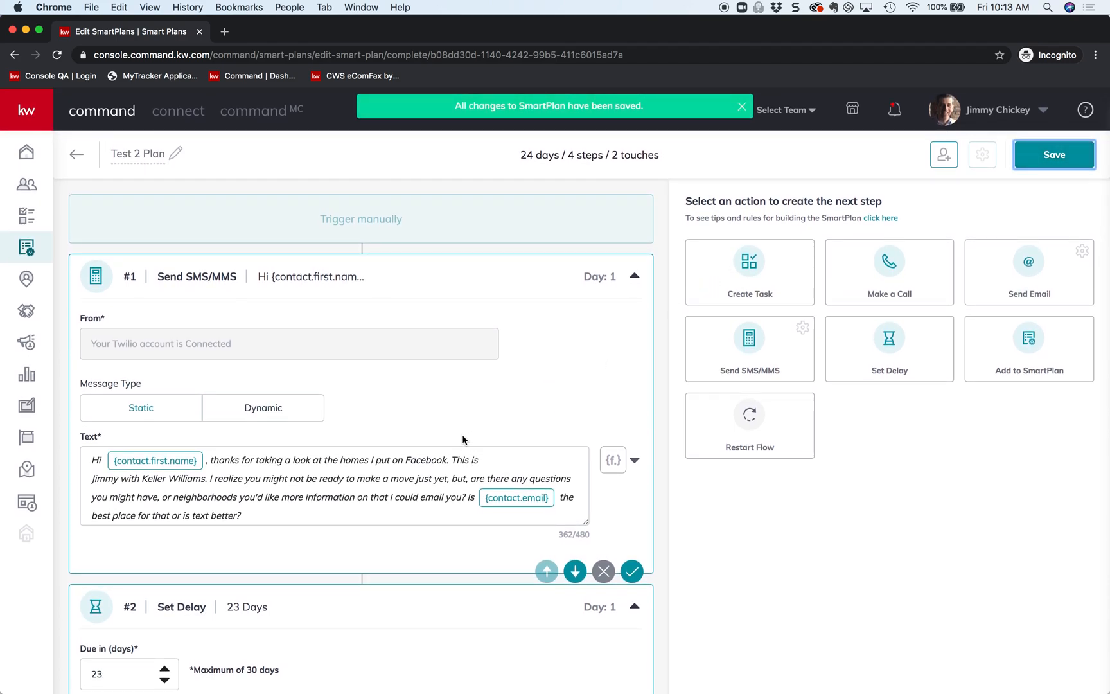
pyautogui.moveTo(27, 247)
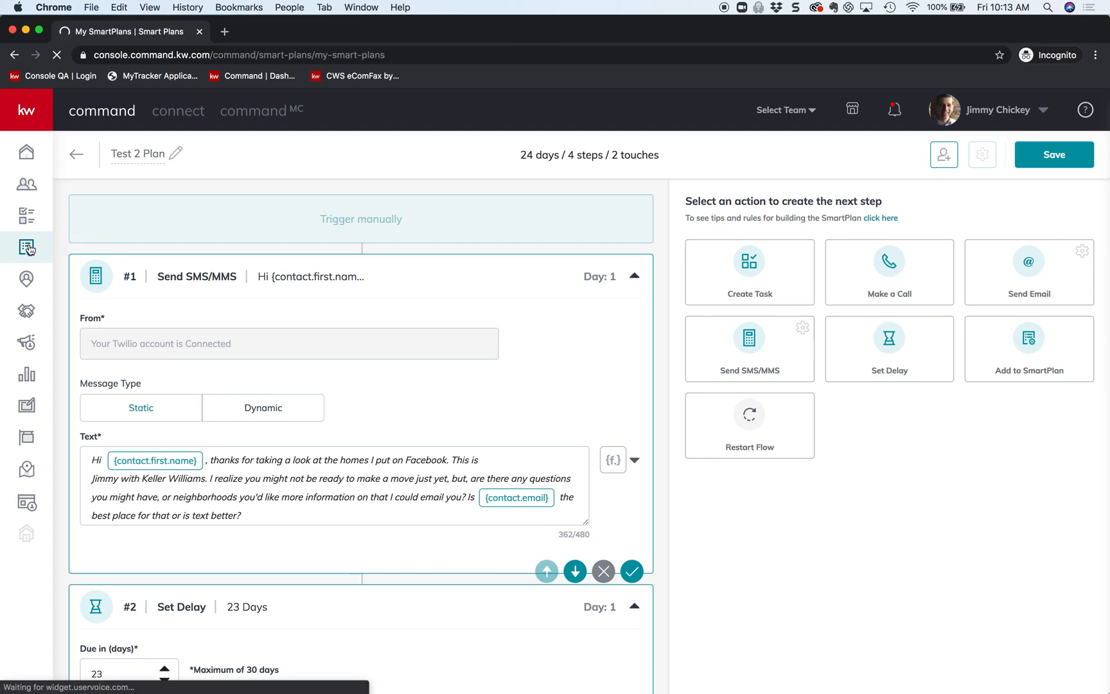
# - Return to My SmartPlans and show page two, where Test 2 Plan lists 24 days and 2 touches
pyautogui.click(78, 154)
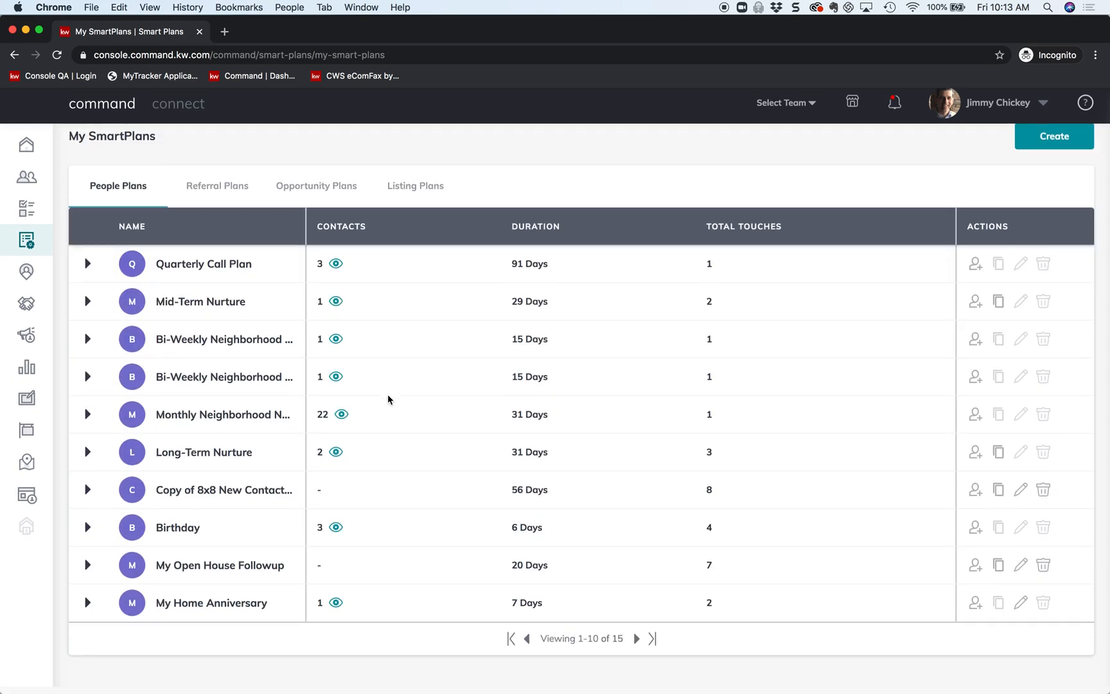
pyautogui.click(636, 645)
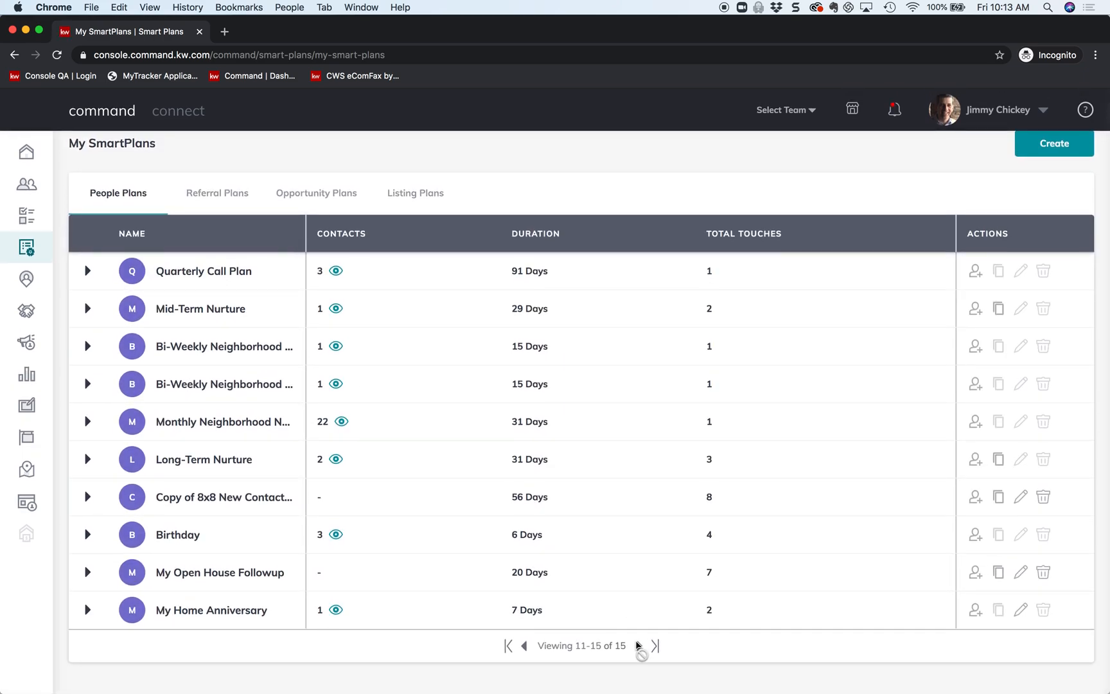
pyautogui.click(639, 646)
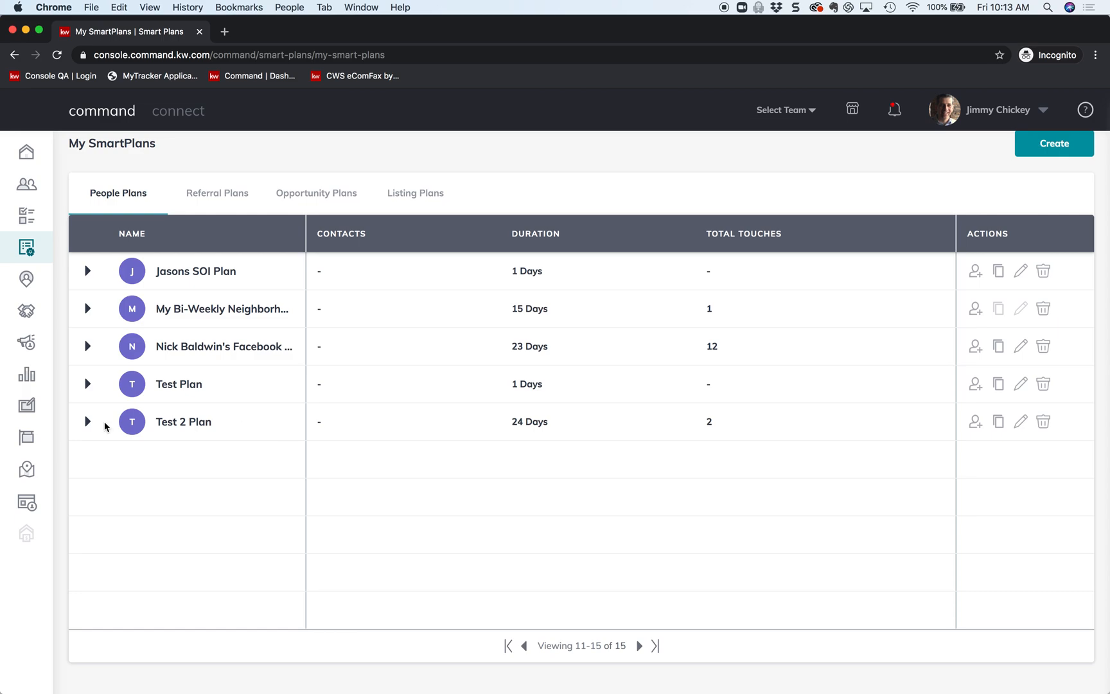
pyautogui.moveTo(976, 422)
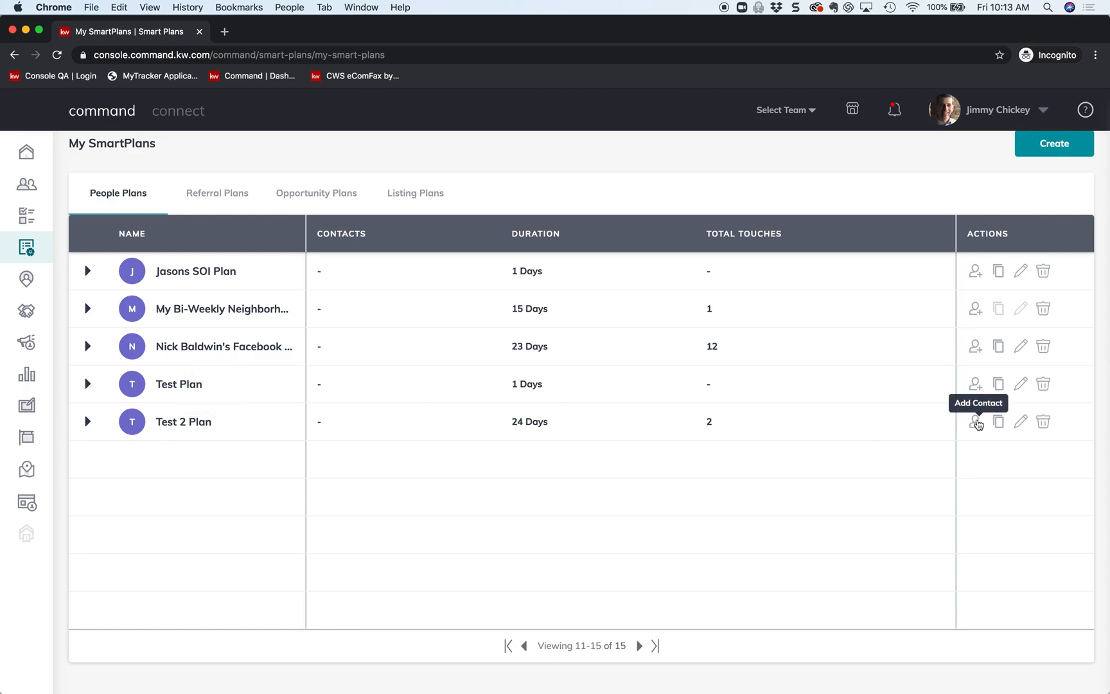
pyautogui.moveTo(287, 497)
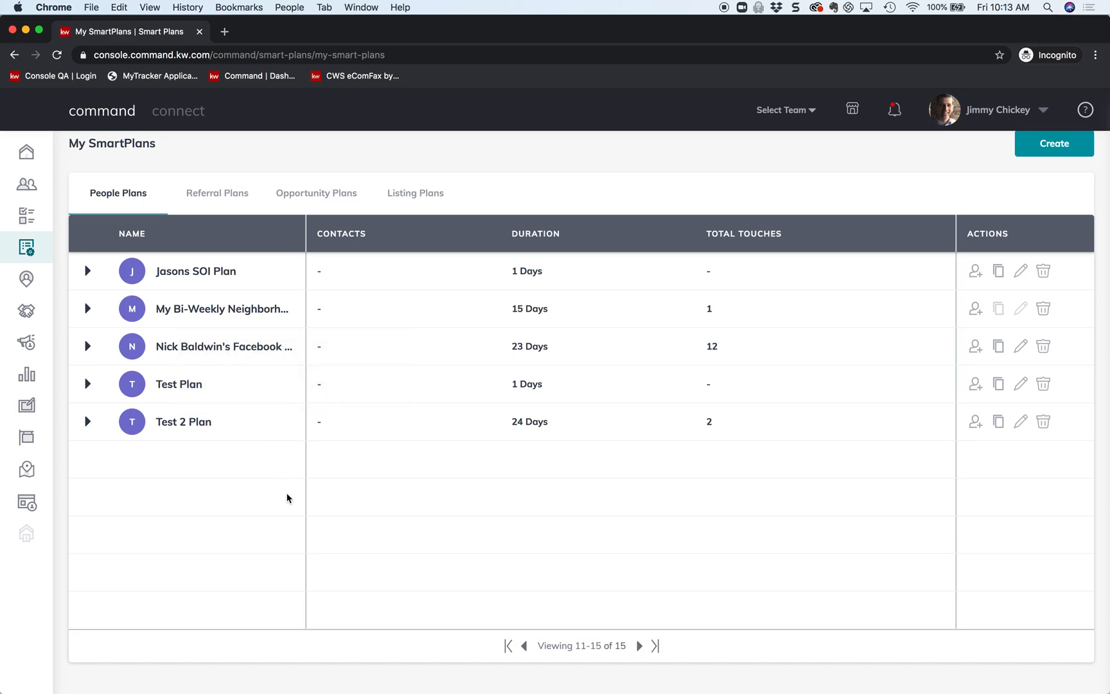
pyautogui.moveTo(307, 448)
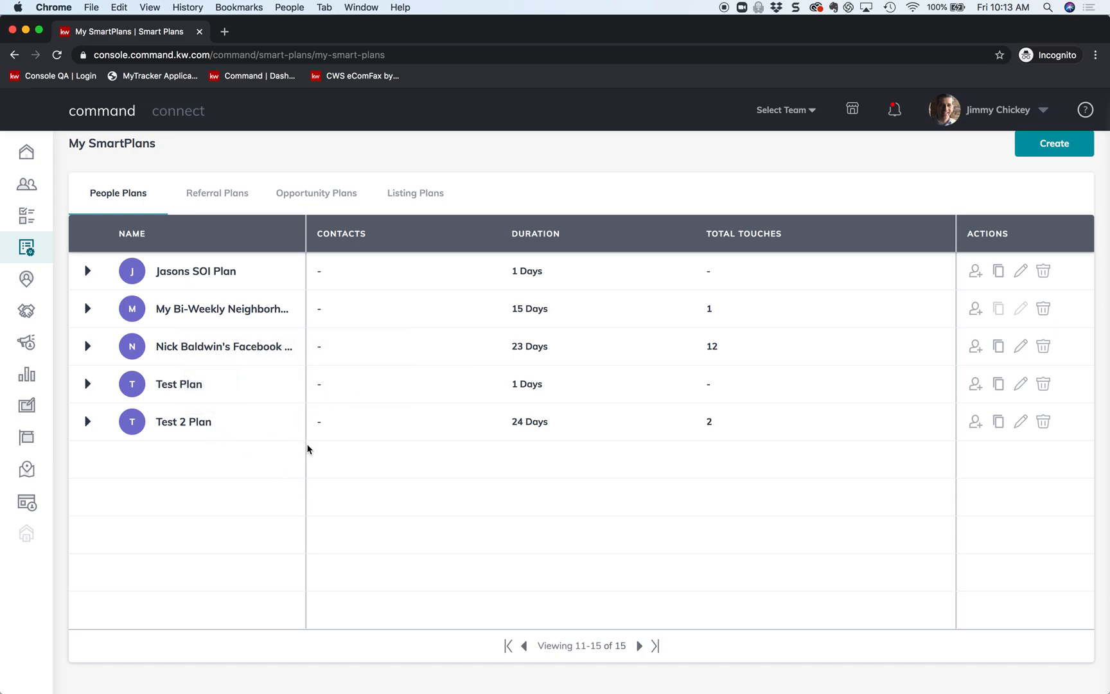